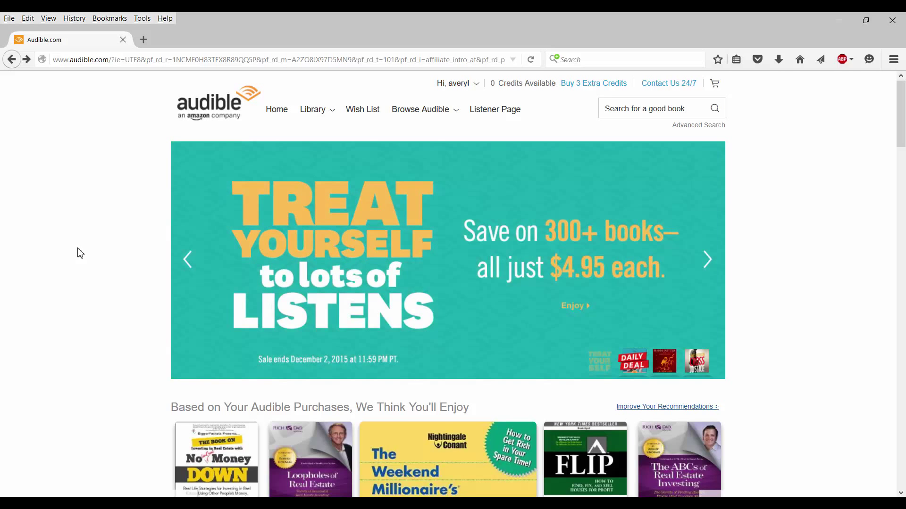
Step: Scroll the Audible home page down to the footer showing the Affiliates link
scroll(down, 3)
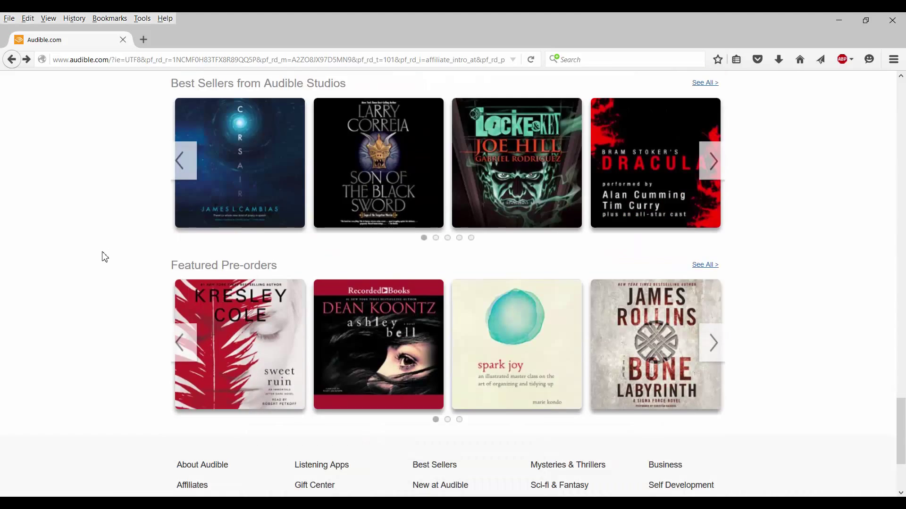
scroll(down, 3)
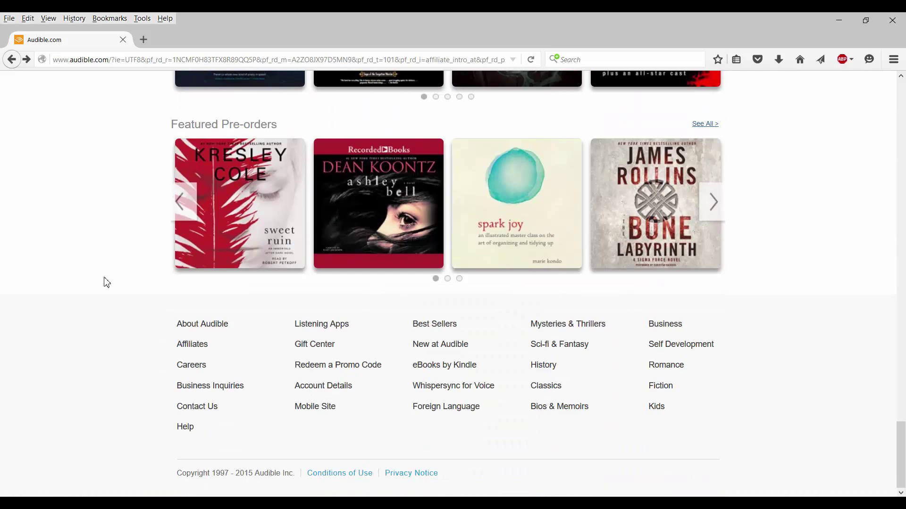
mouse_move(104, 316)
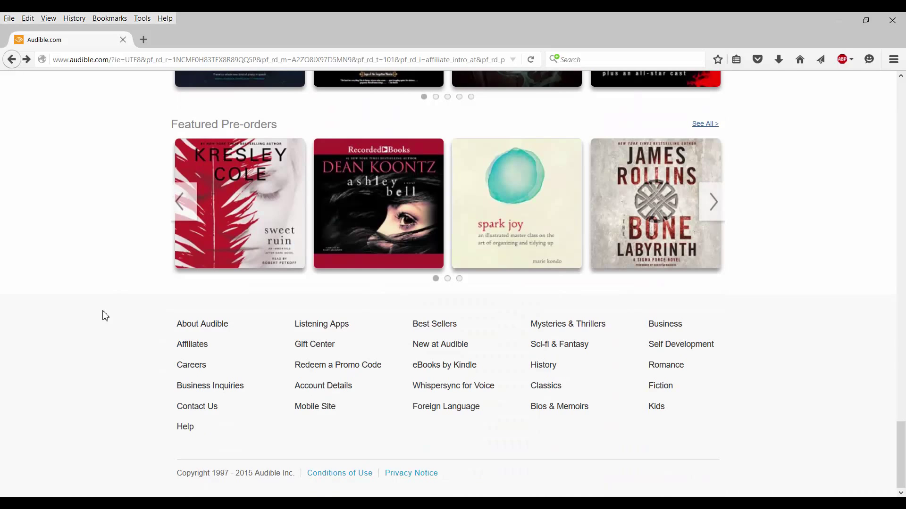
mouse_move(192, 344)
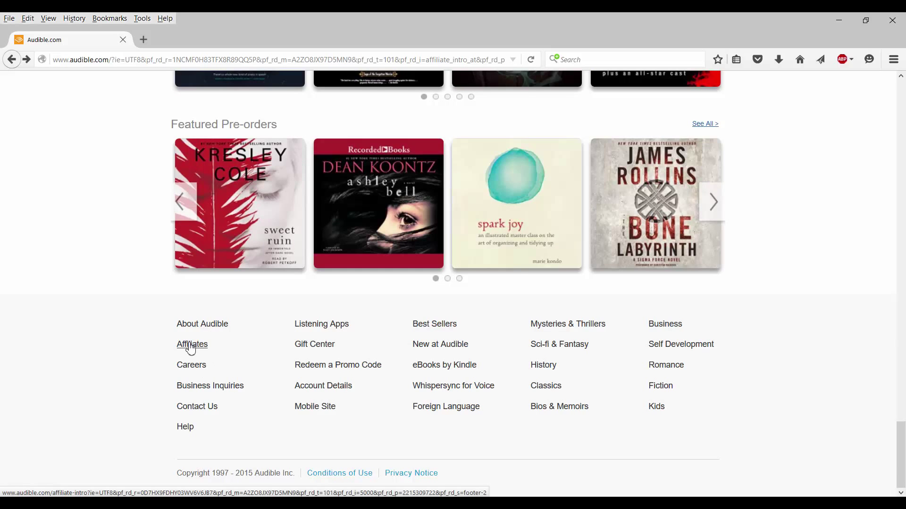
Step: Follow the footer Affiliates link and scroll to the Standard Fee Structure table
click(192, 345)
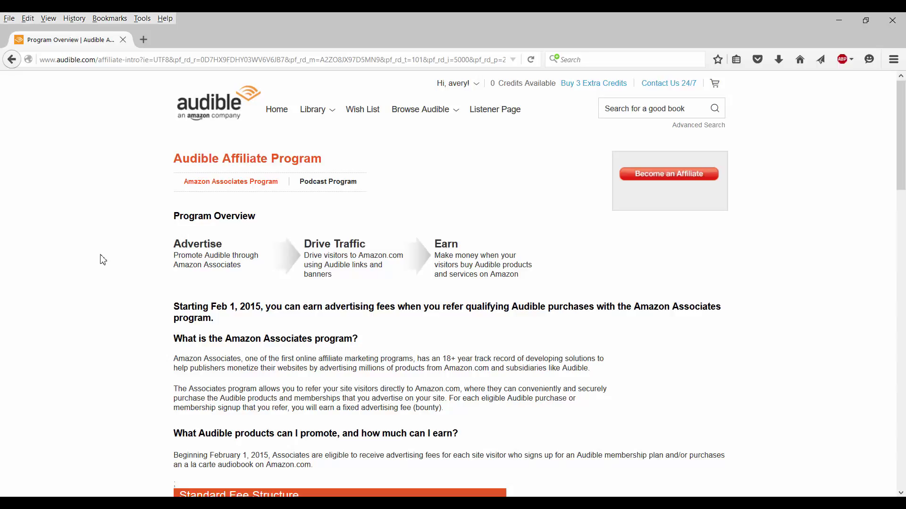
mouse_move(700, 193)
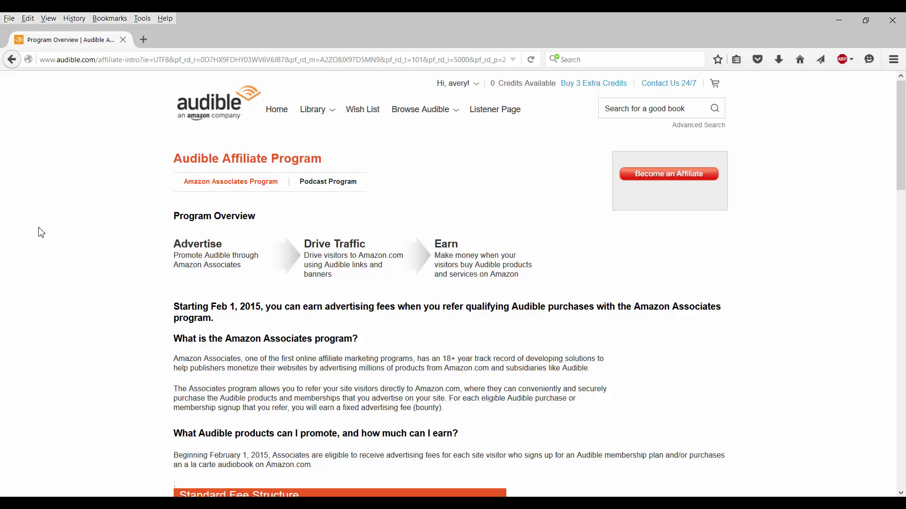
scroll(down, 3)
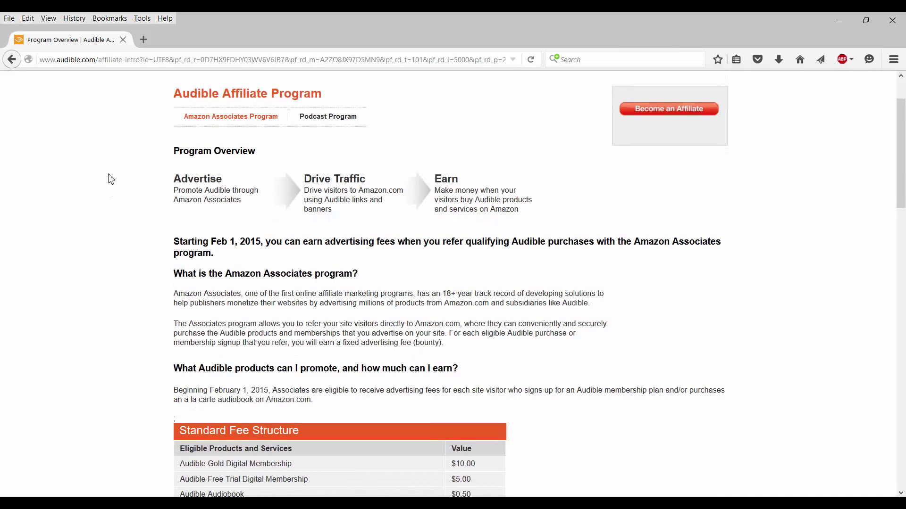
mouse_move(127, 229)
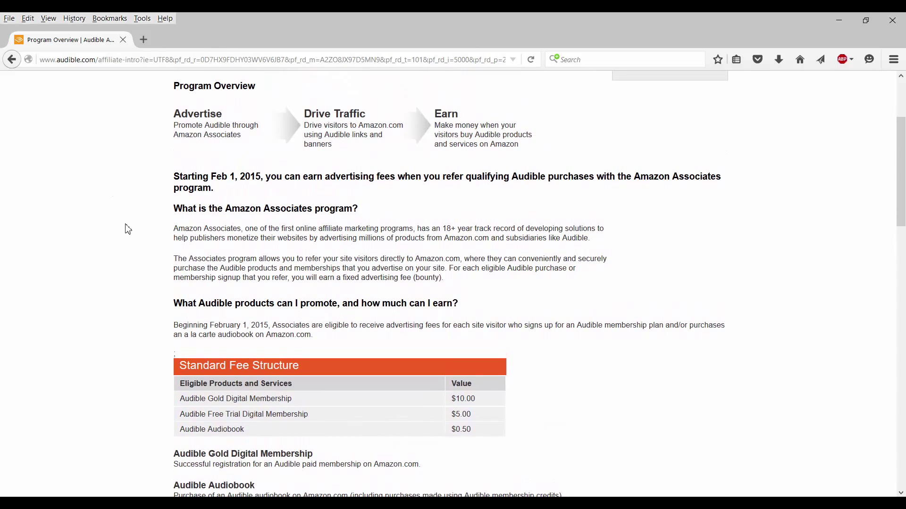
mouse_move(302, 177)
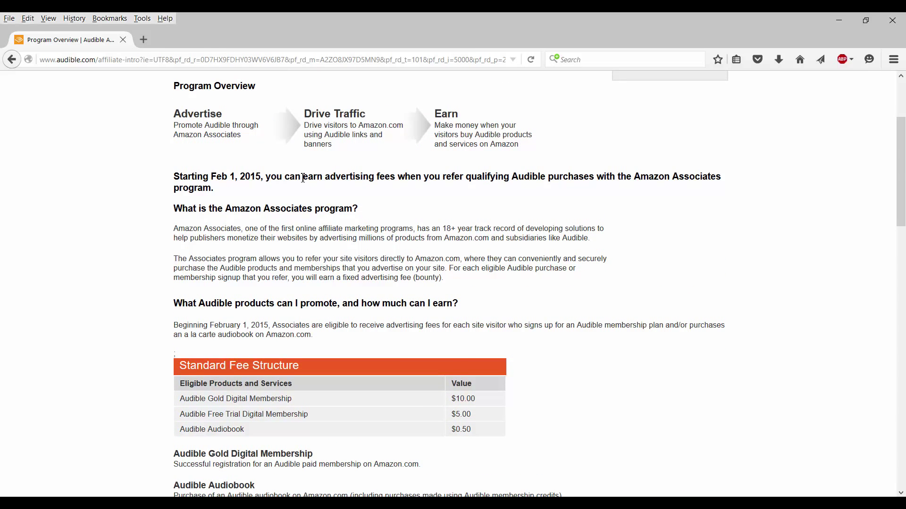
mouse_move(124, 346)
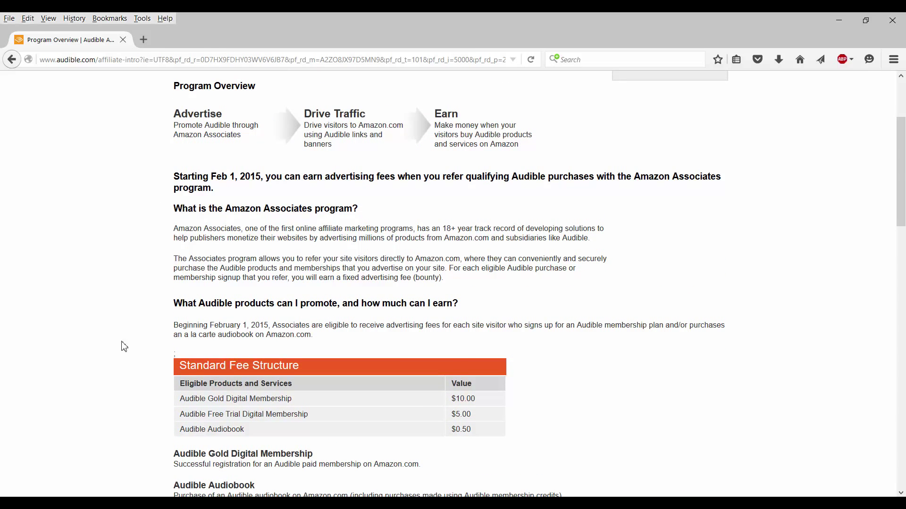
mouse_move(116, 422)
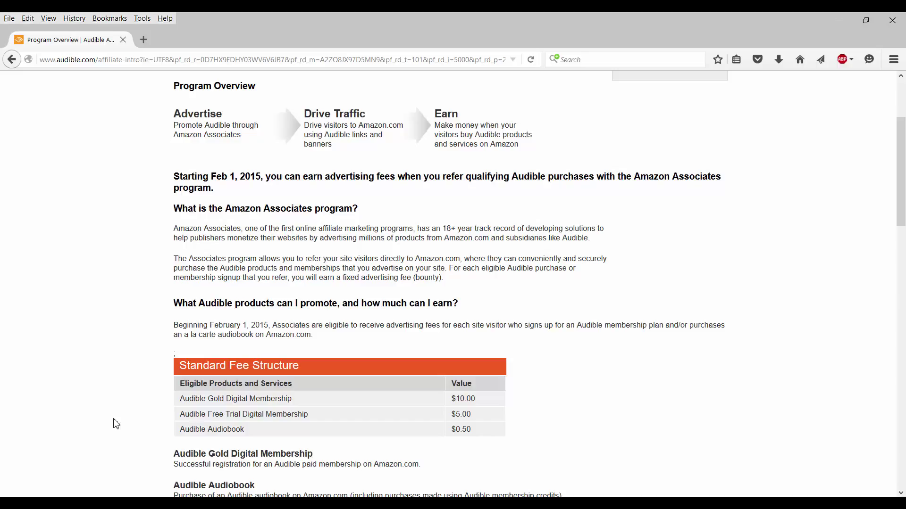
scroll(down, 3)
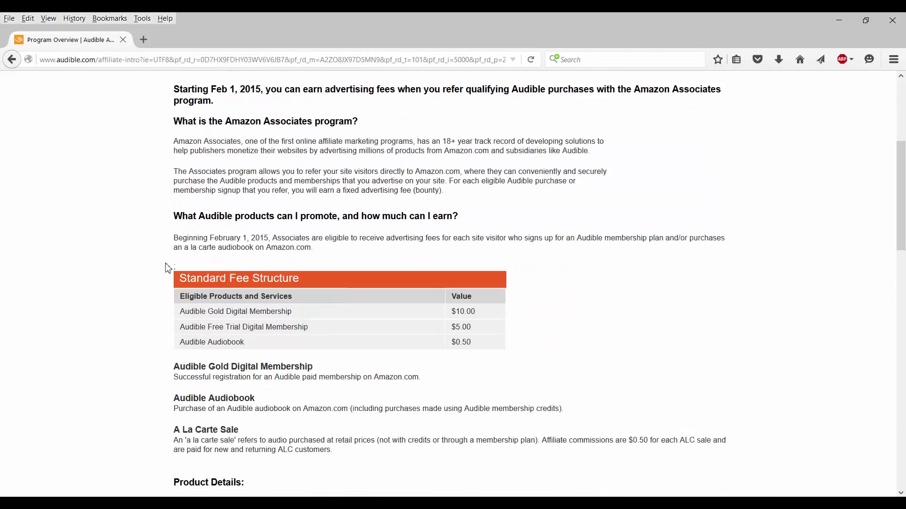
scroll(down, 3)
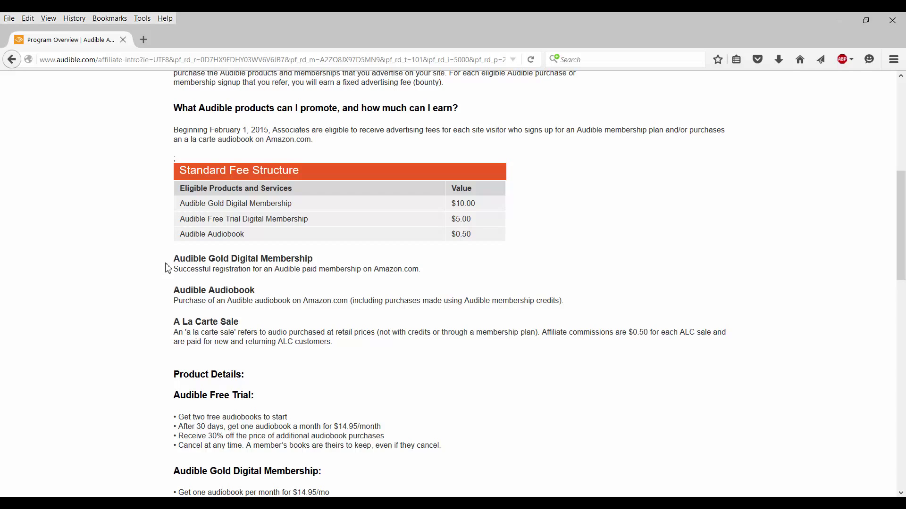
scroll(down, 3)
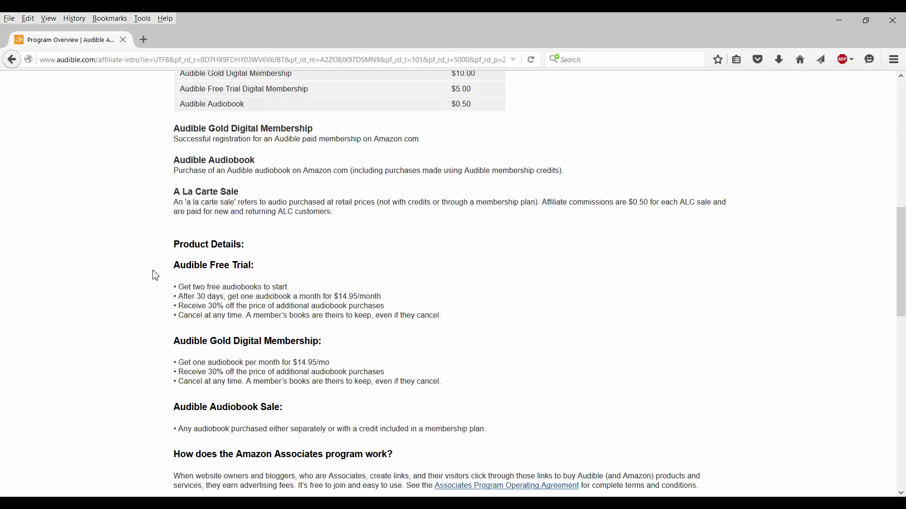
scroll(down, 3)
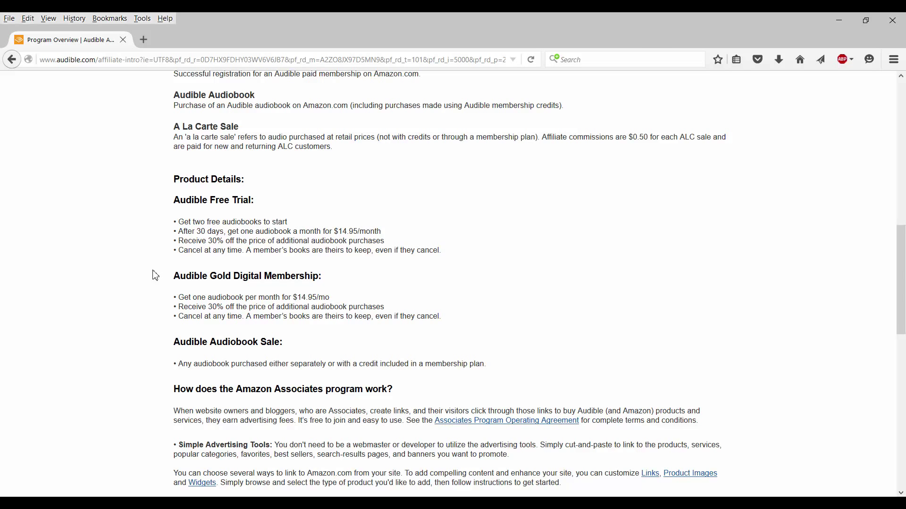
scroll(down, 3)
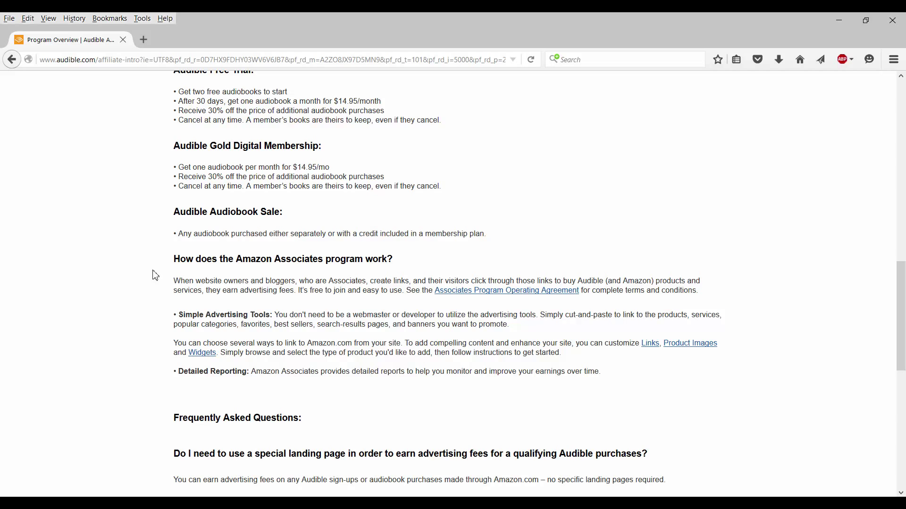
scroll(down, 3)
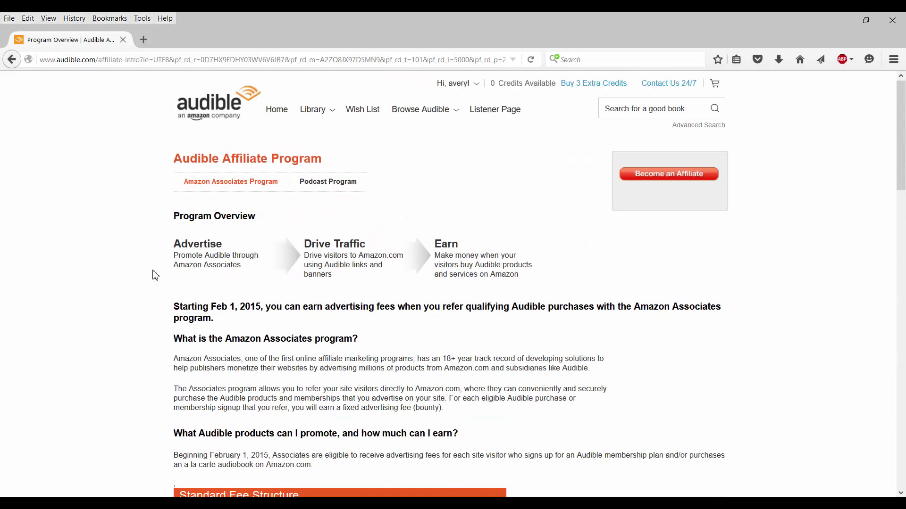
mouse_move(573, 153)
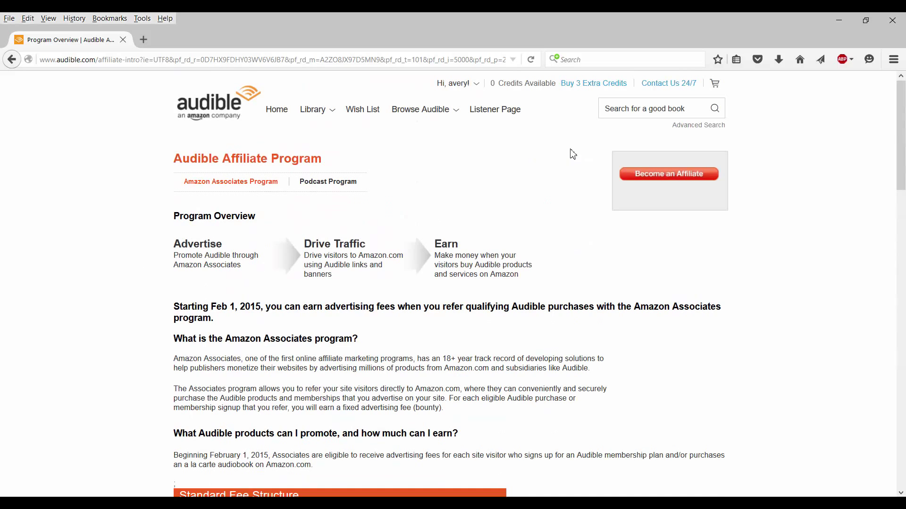
Step: Use the red Become an Affiliate button to begin the Associates application
click(668, 174)
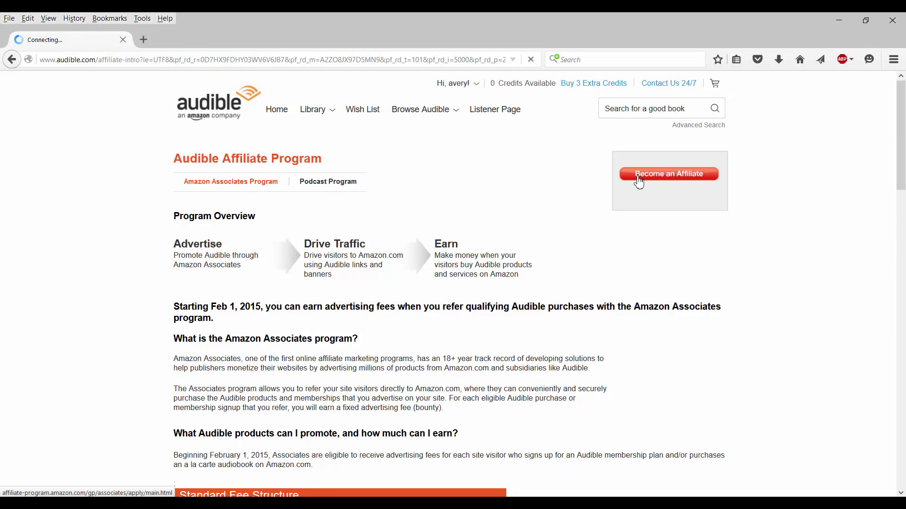
click(669, 174)
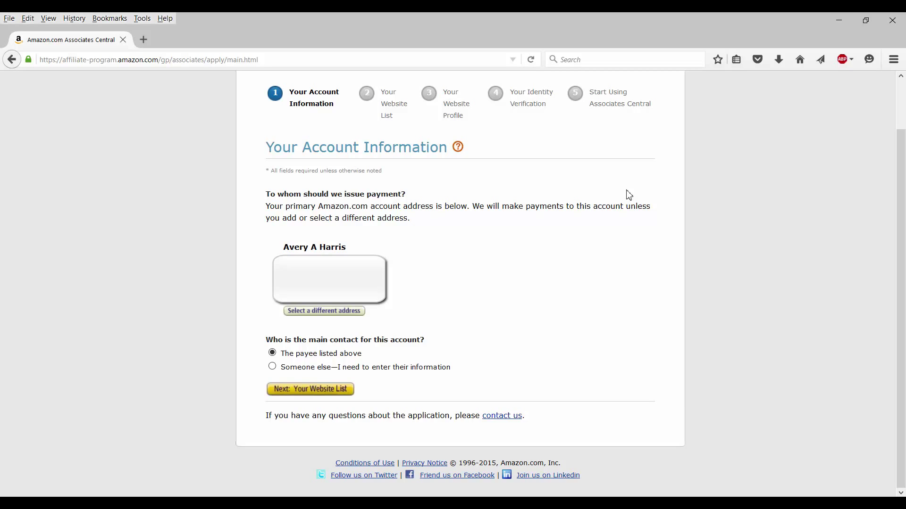
mouse_move(386, 255)
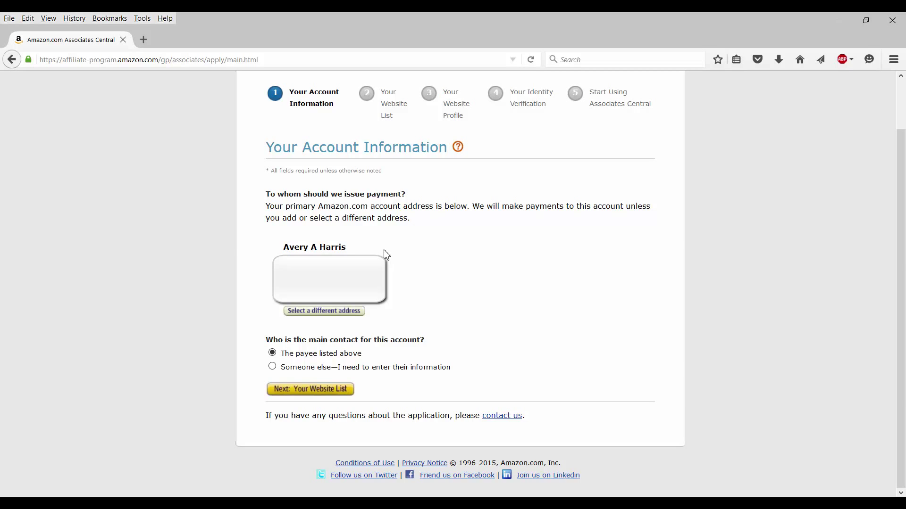
mouse_move(500, 304)
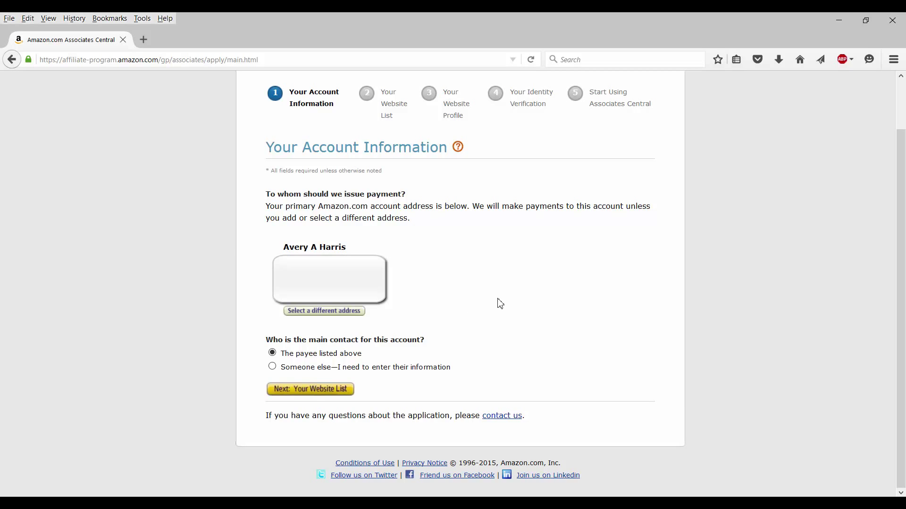
mouse_move(424, 299)
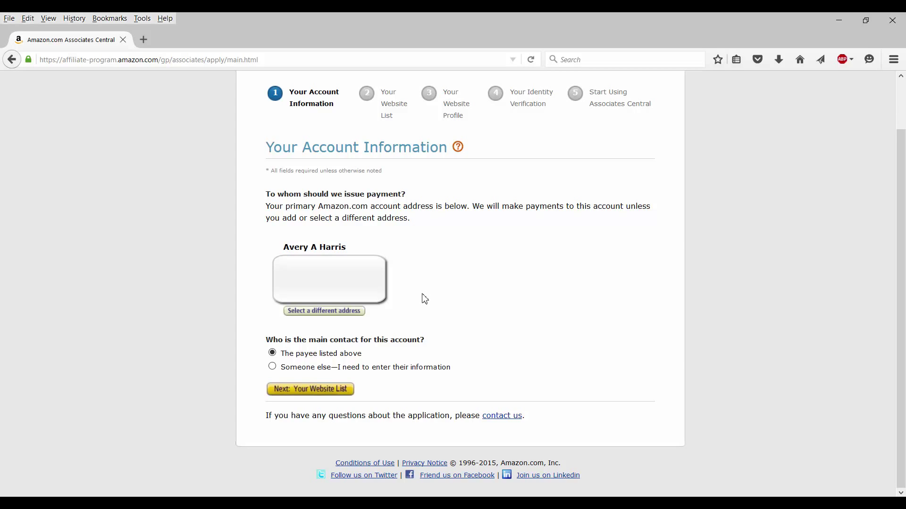
mouse_move(374, 415)
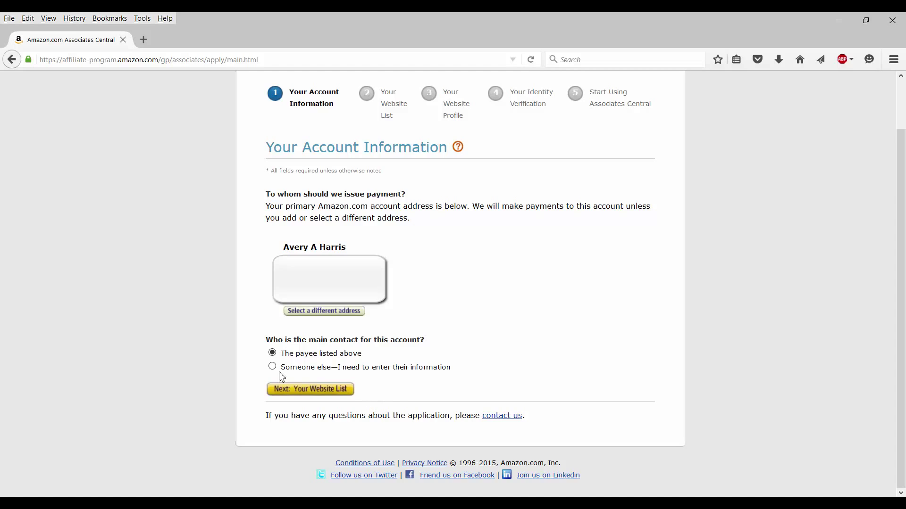
mouse_move(331, 395)
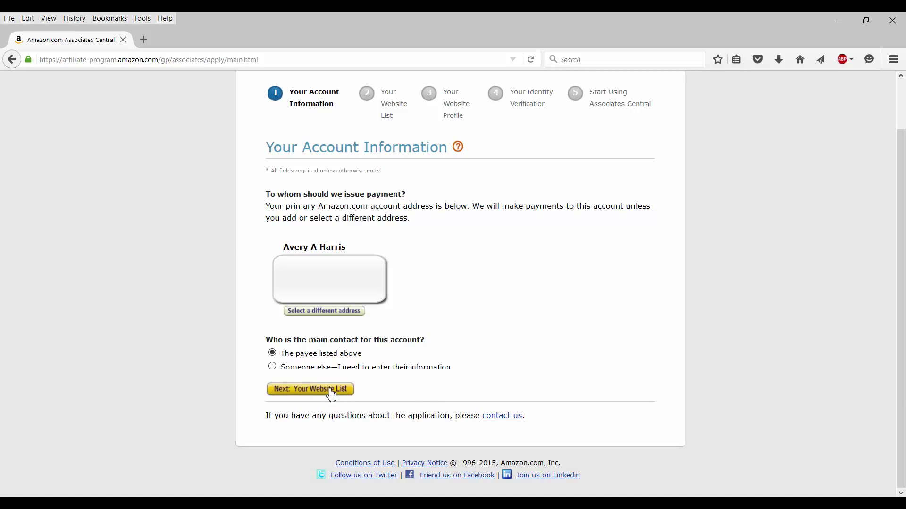
mouse_move(331, 393)
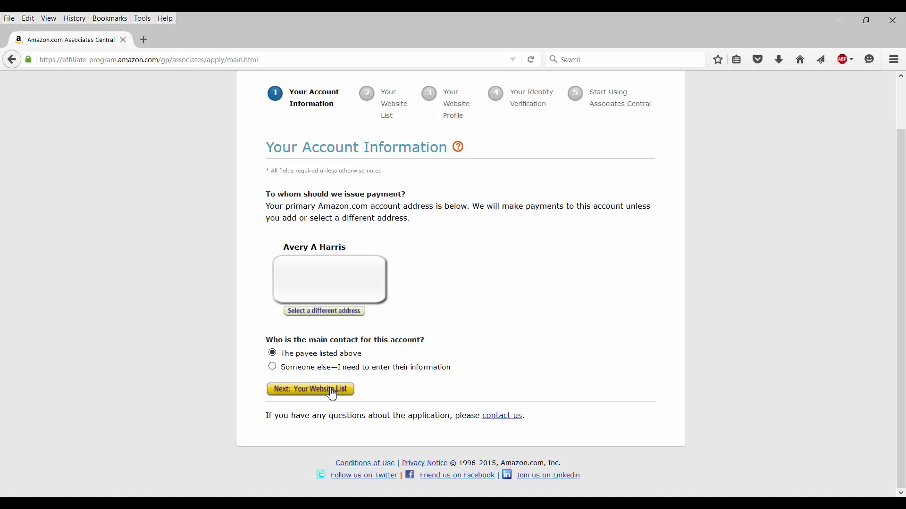
Step: Advance to Your Website List and add facebook.com and youtube.com
click(310, 391)
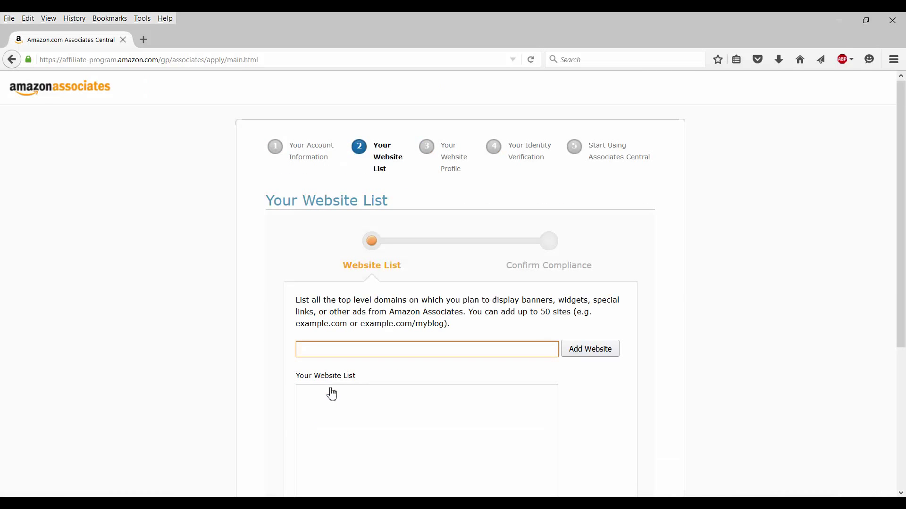
mouse_move(396, 428)
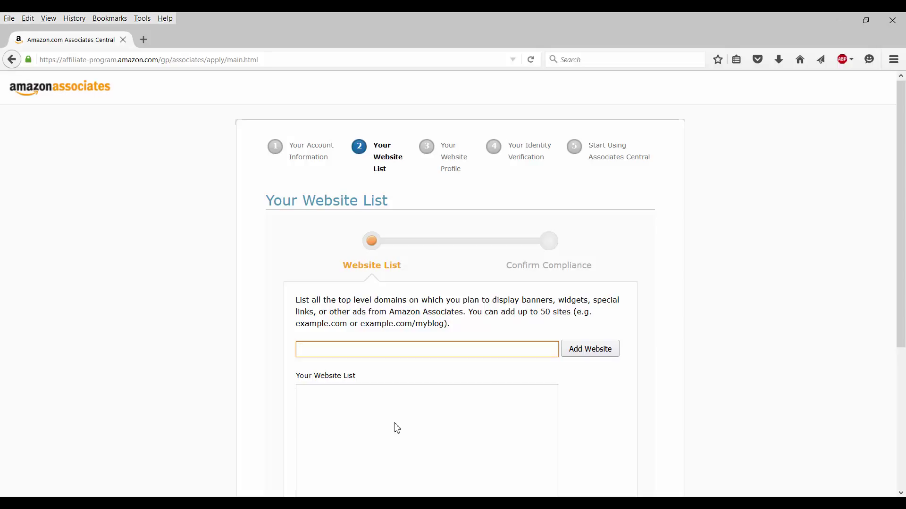
click(426, 349)
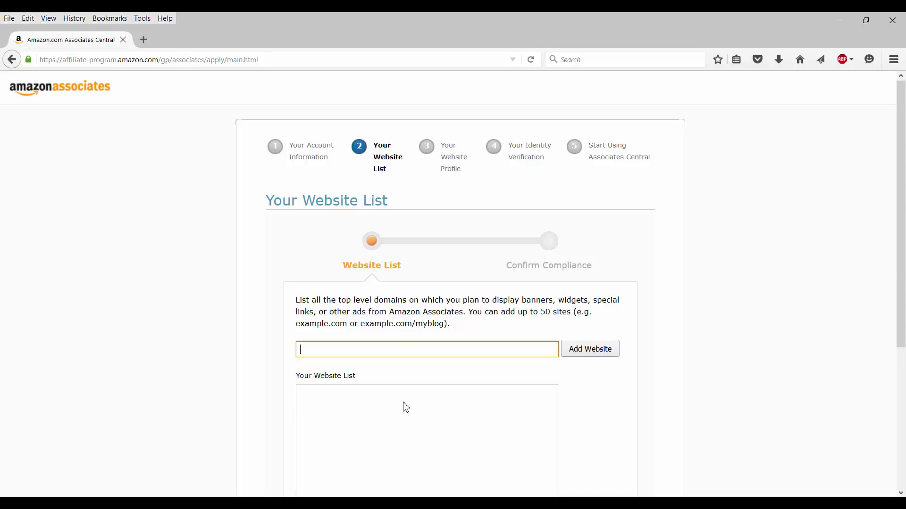
mouse_move(408, 398)
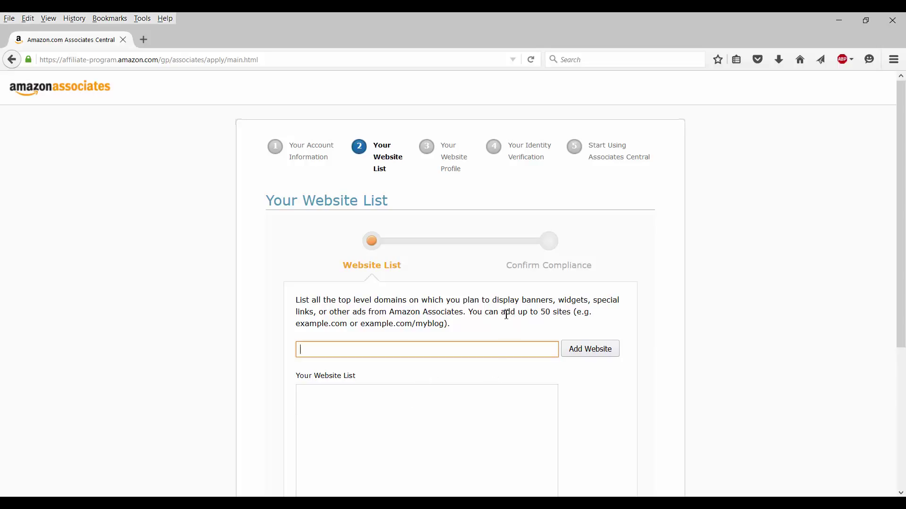
mouse_move(448, 287)
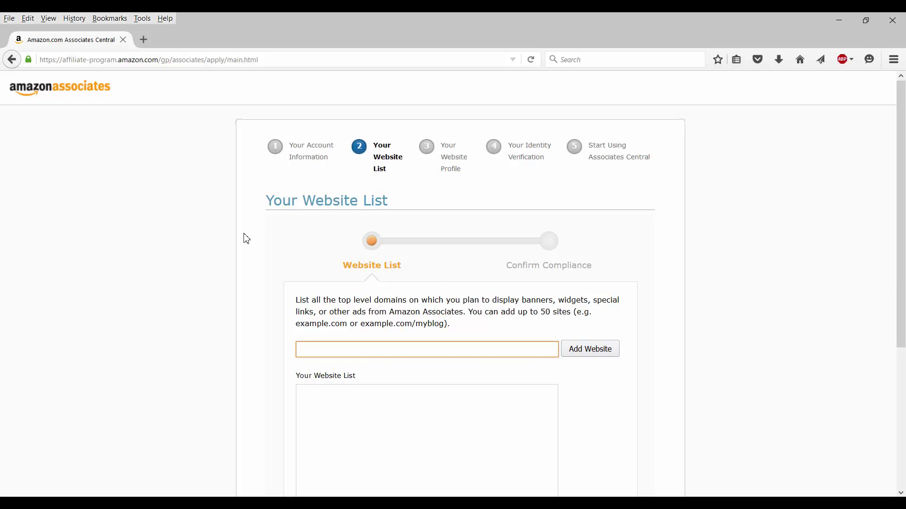
mouse_move(263, 243)
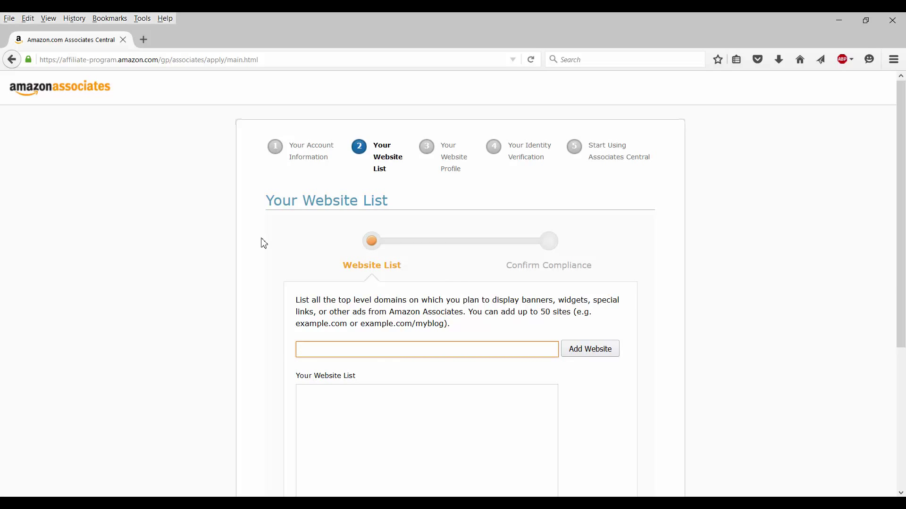
scroll(down, 3)
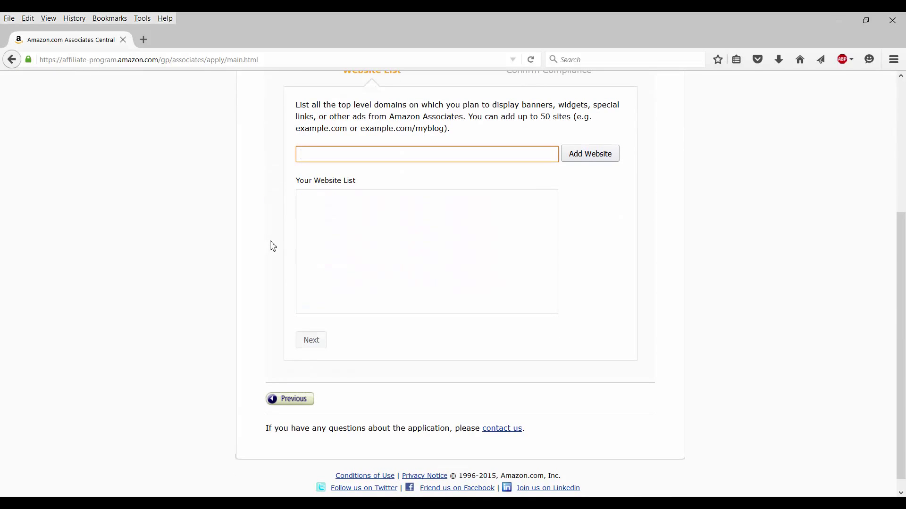
click(426, 154)
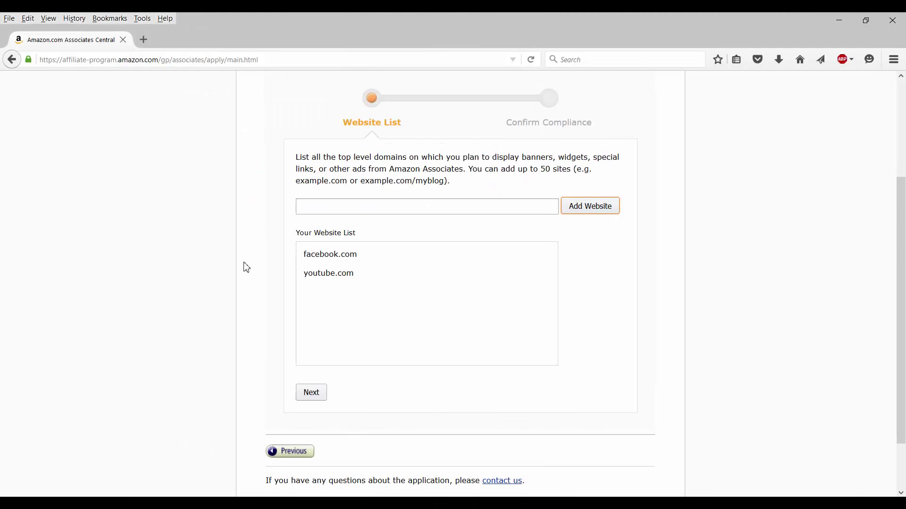
mouse_move(251, 270)
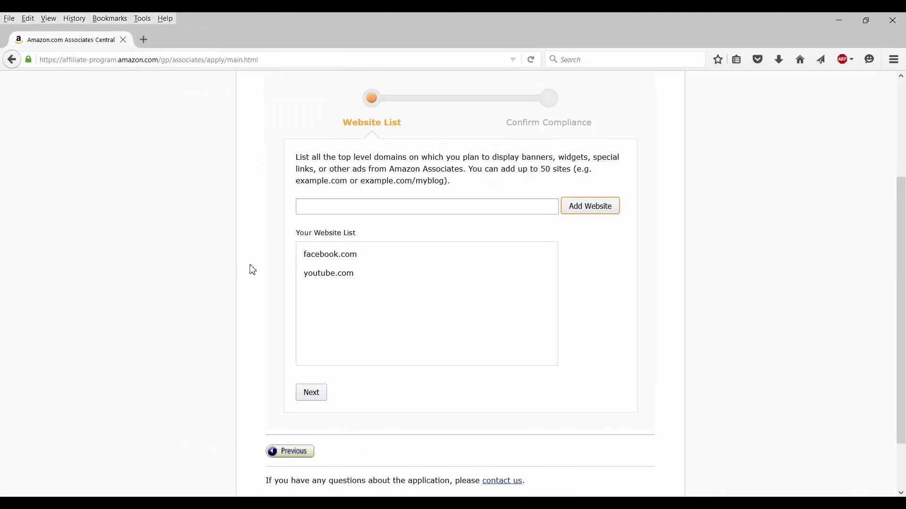
mouse_move(259, 256)
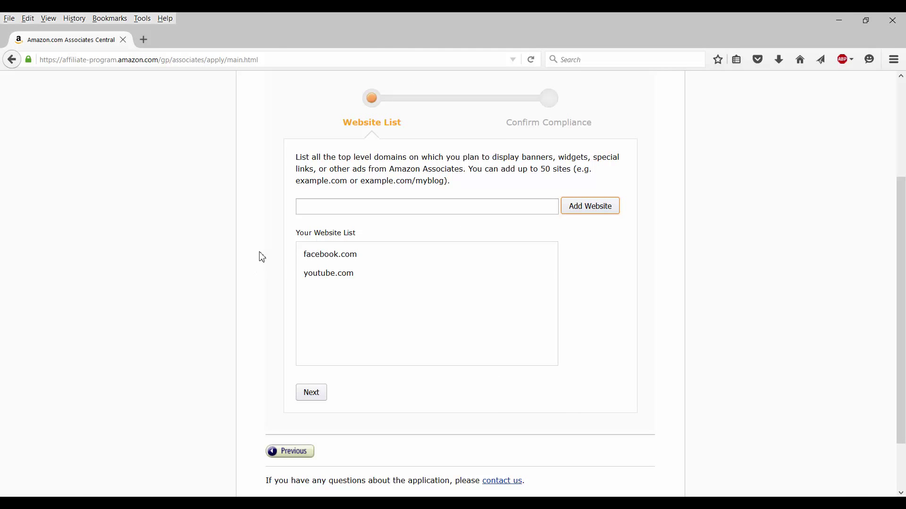
scroll(down, 3)
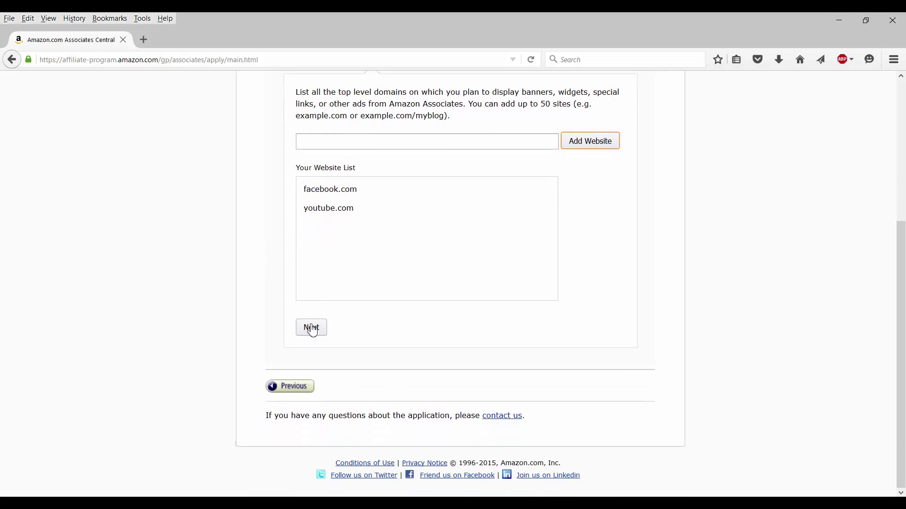
Step: Answer No to the children-under-13 question for the listed sites
click(311, 327)
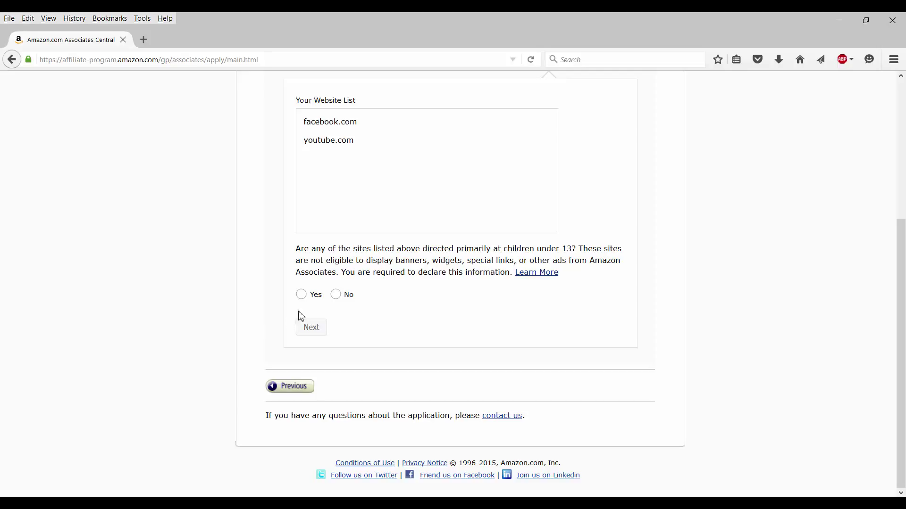
mouse_move(358, 314)
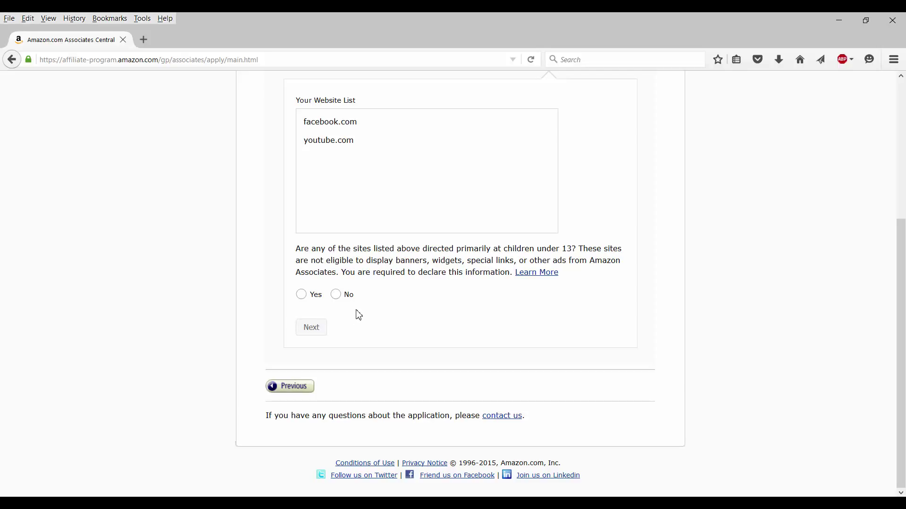
mouse_move(380, 308)
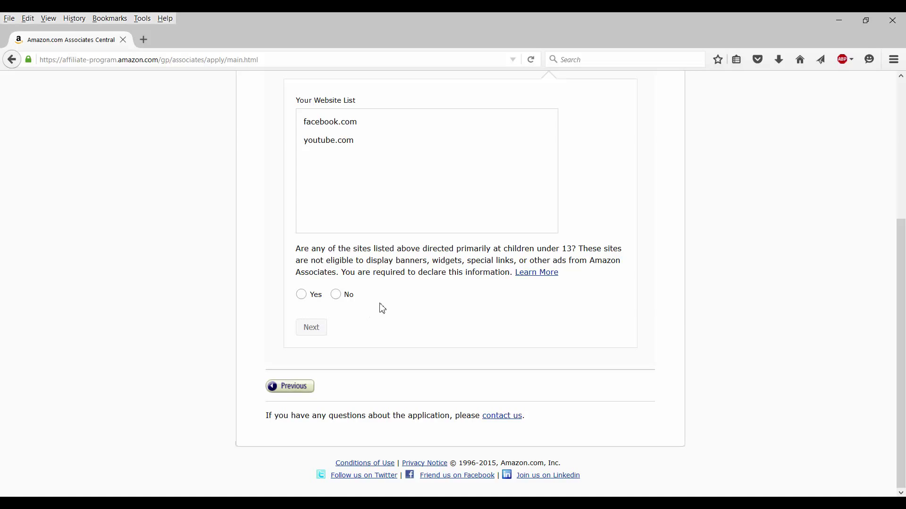
click(335, 294)
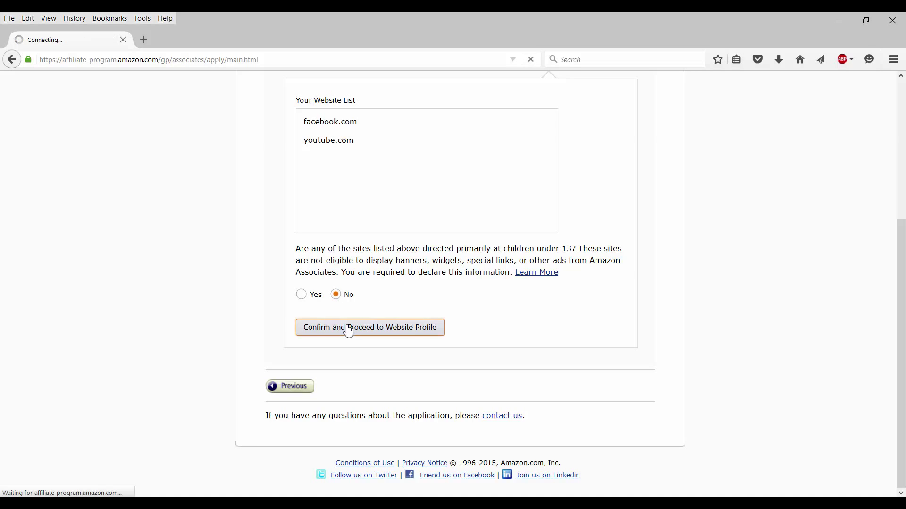
Step: Confirm the website list, fill the Website Profile and captcha, and submit it
click(369, 327)
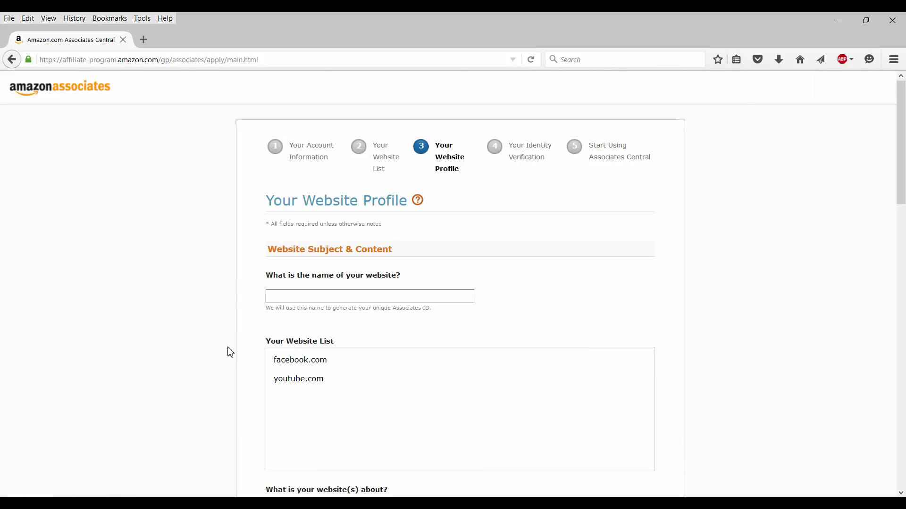
scroll(down, 3)
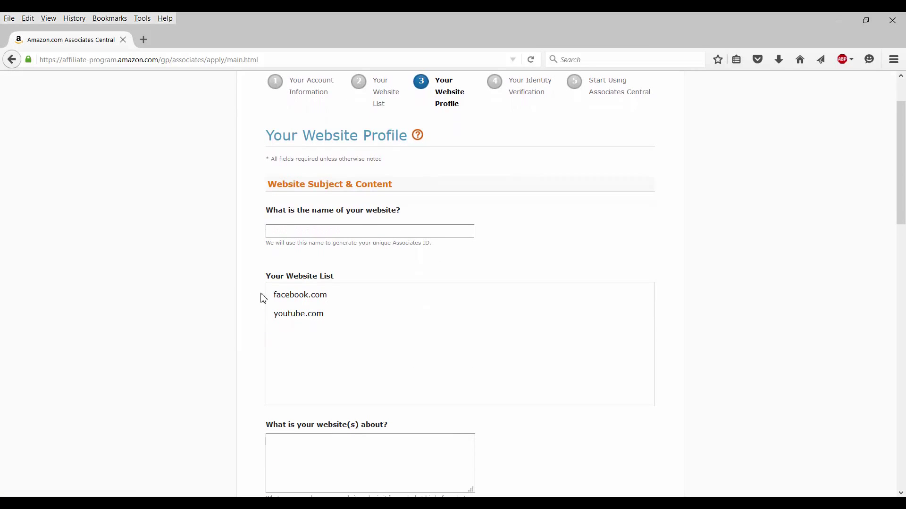
mouse_move(339, 243)
text(BEHNJL)
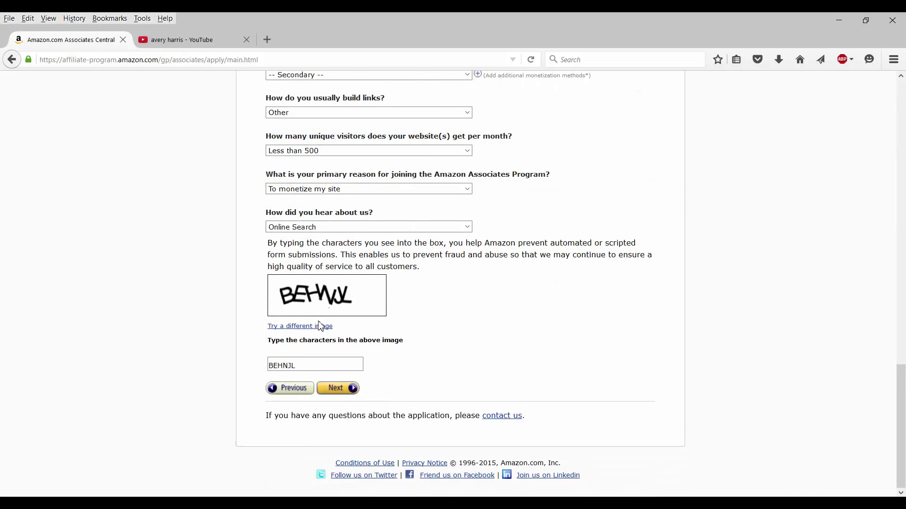
click(337, 388)
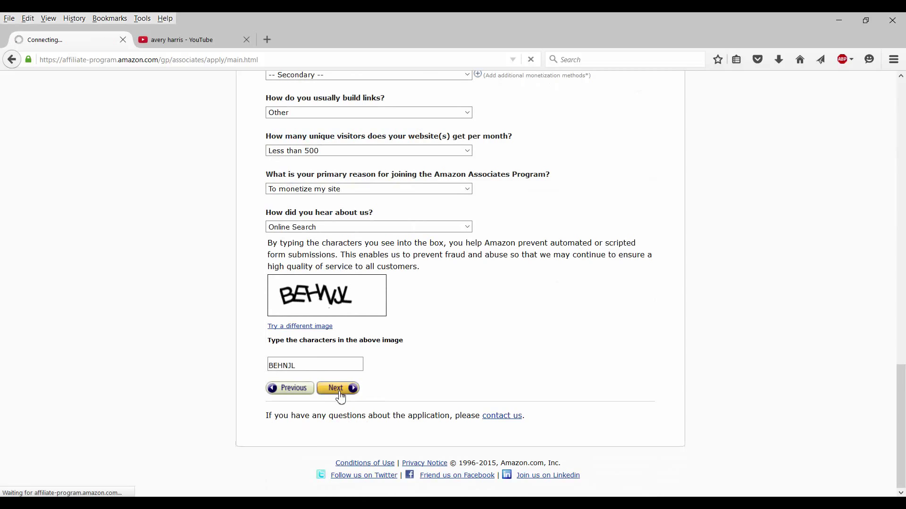
Step: Accept the Associates Operating Agreement and request the verification call with a PIN
click(333, 387)
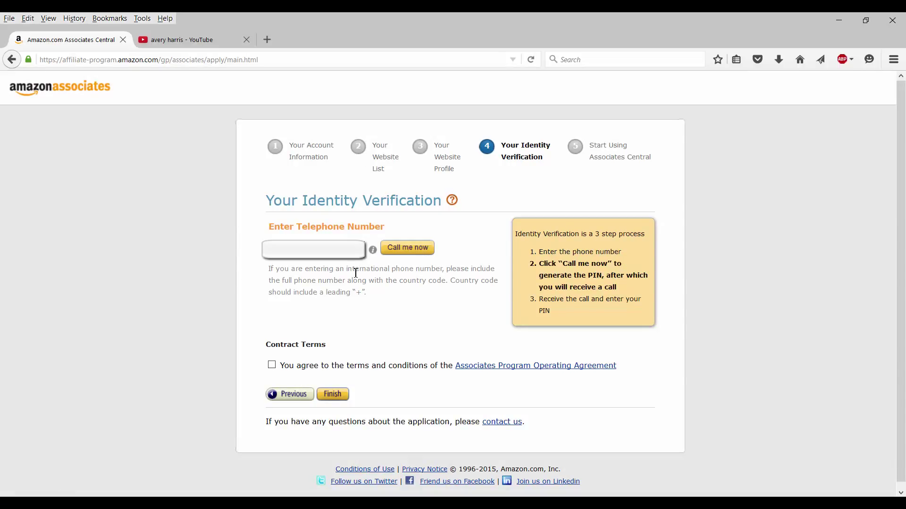
mouse_move(338, 295)
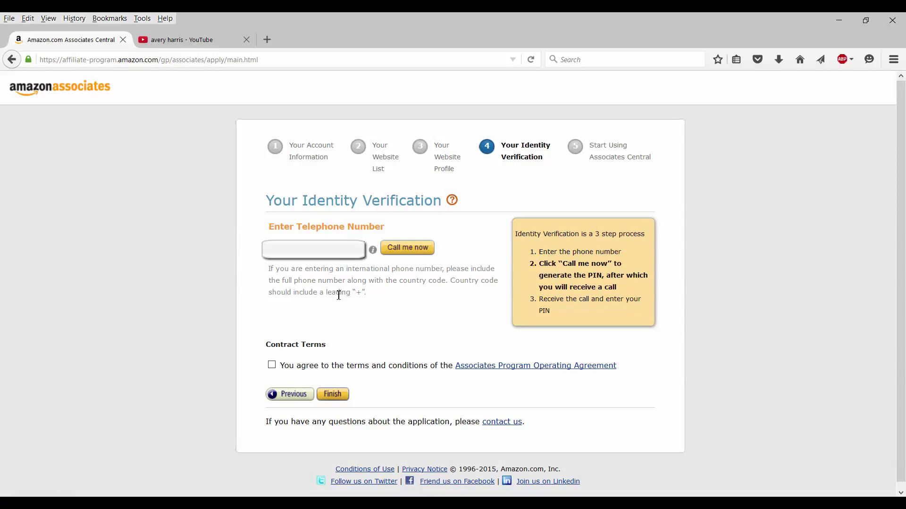
click(272, 365)
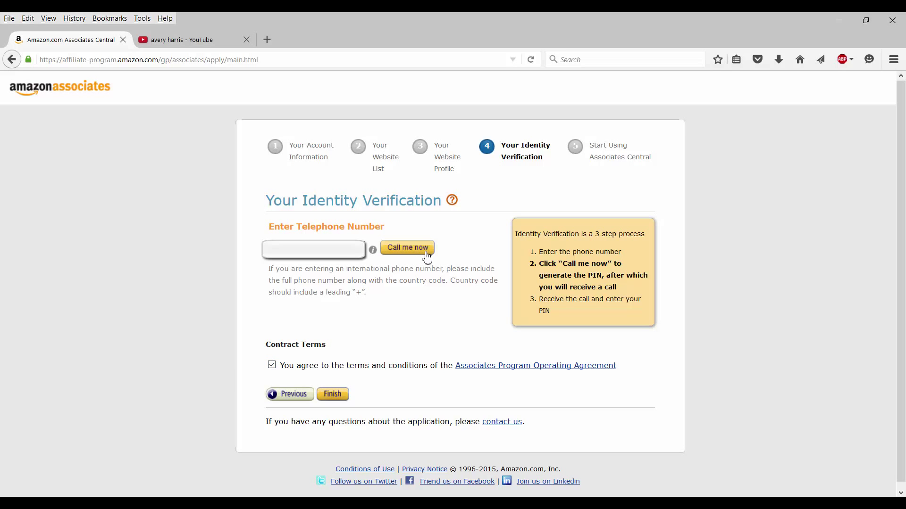
mouse_move(417, 260)
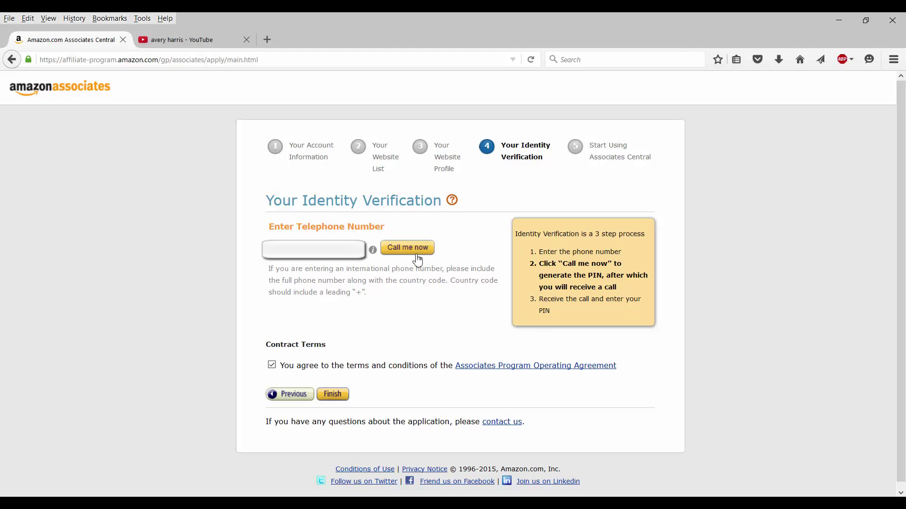
click(407, 248)
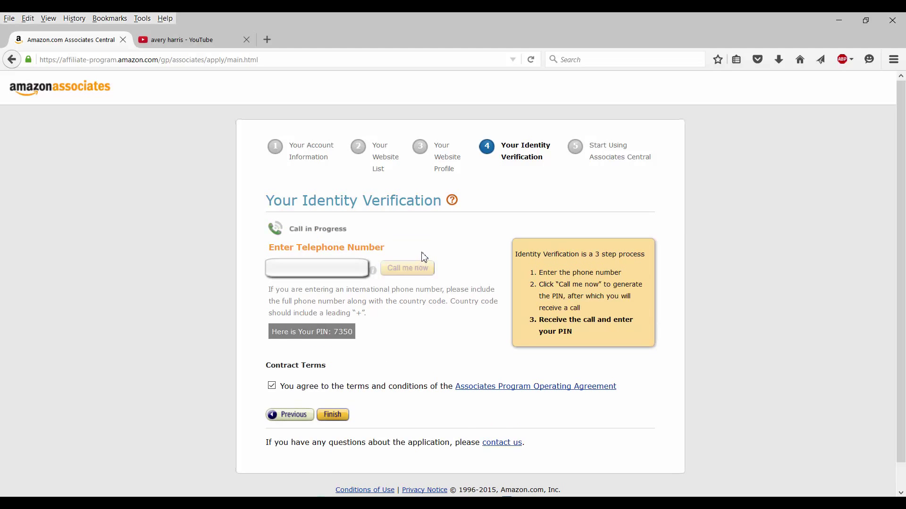
mouse_move(306, 409)
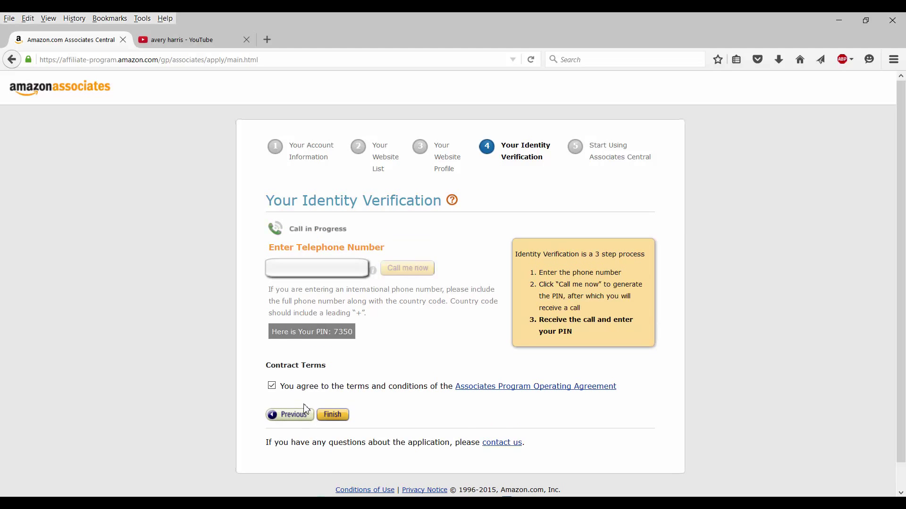
mouse_move(321, 364)
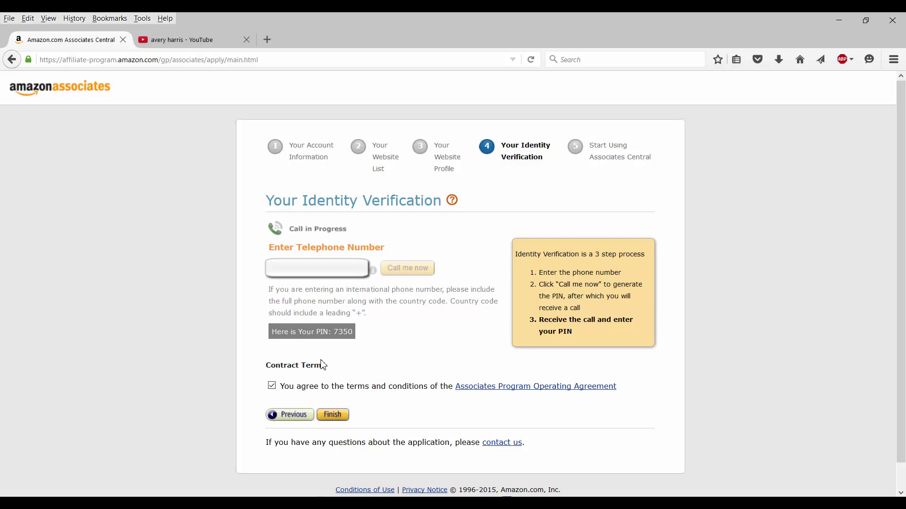
mouse_move(340, 365)
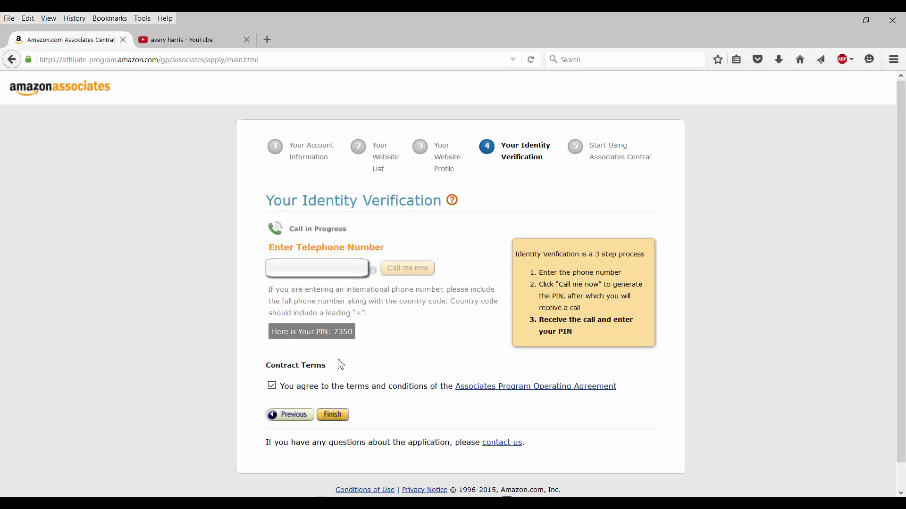
mouse_move(365, 353)
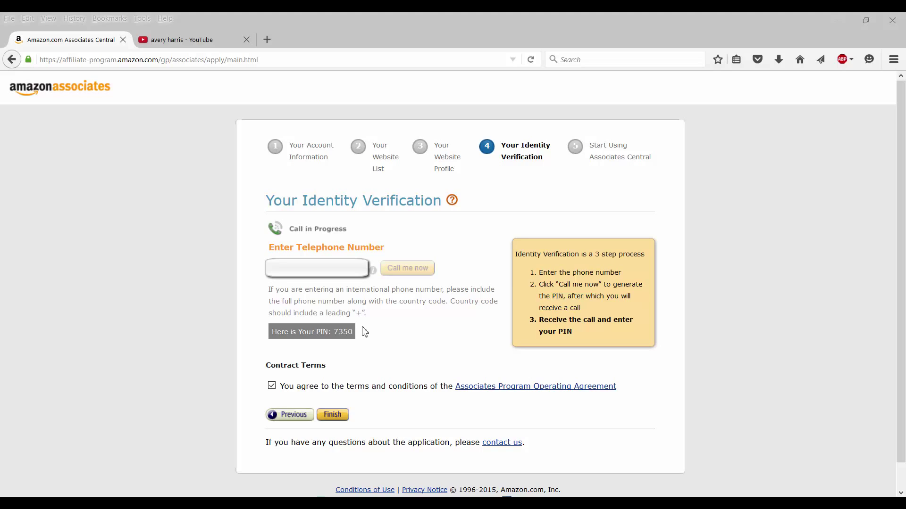
mouse_move(362, 332)
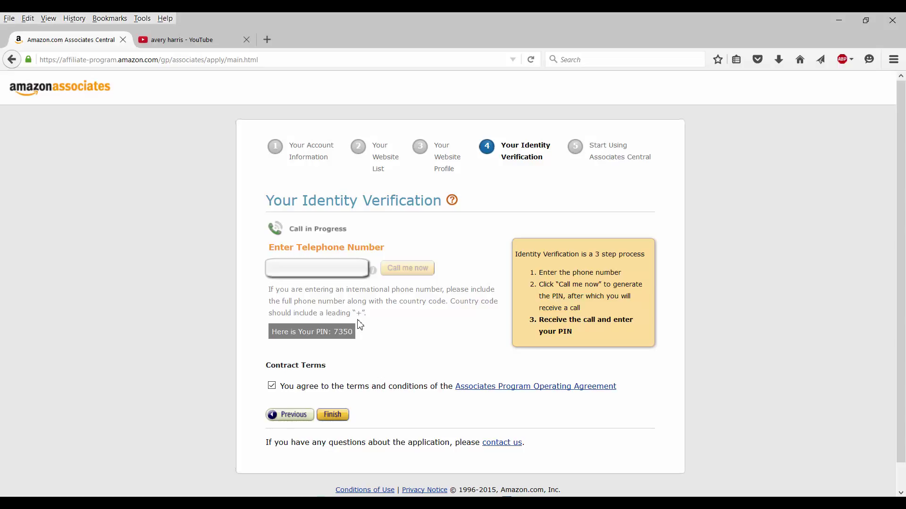
mouse_move(358, 324)
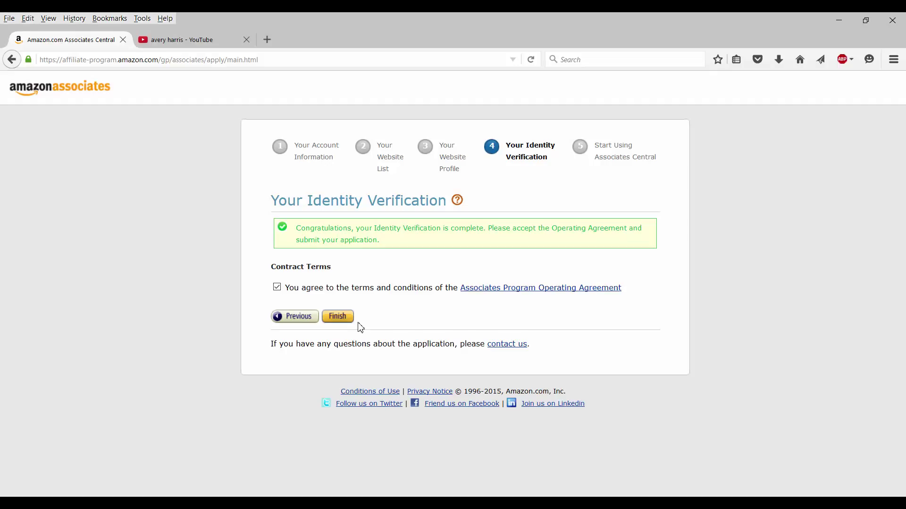
mouse_move(353, 324)
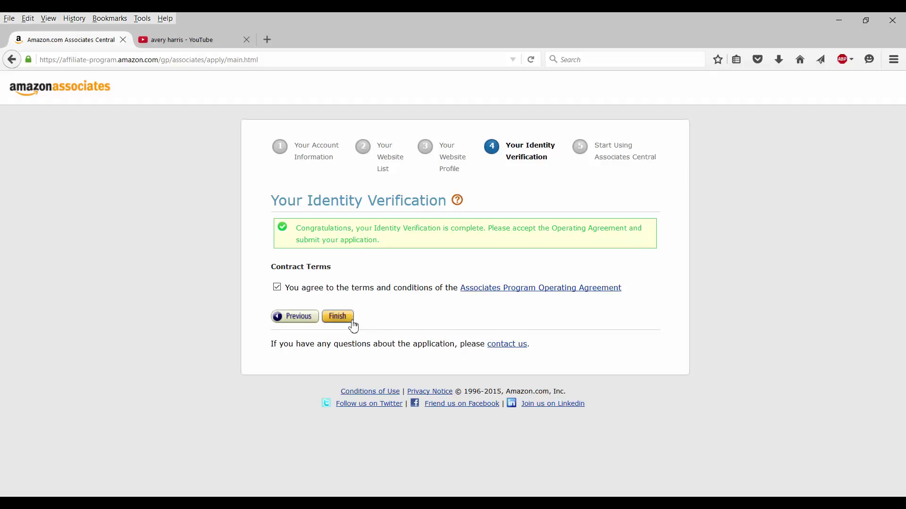
mouse_move(348, 307)
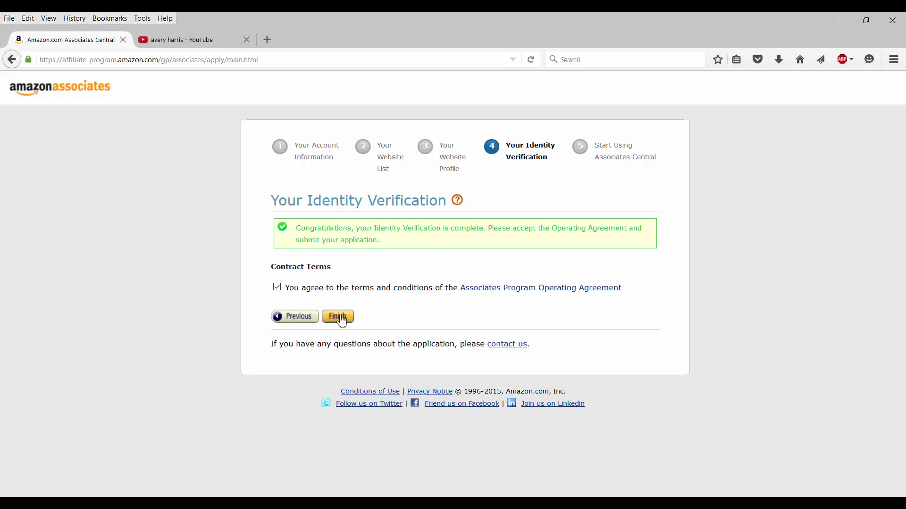
Step: Finish the application to reach the thank-you page showing the Associates ID
click(337, 316)
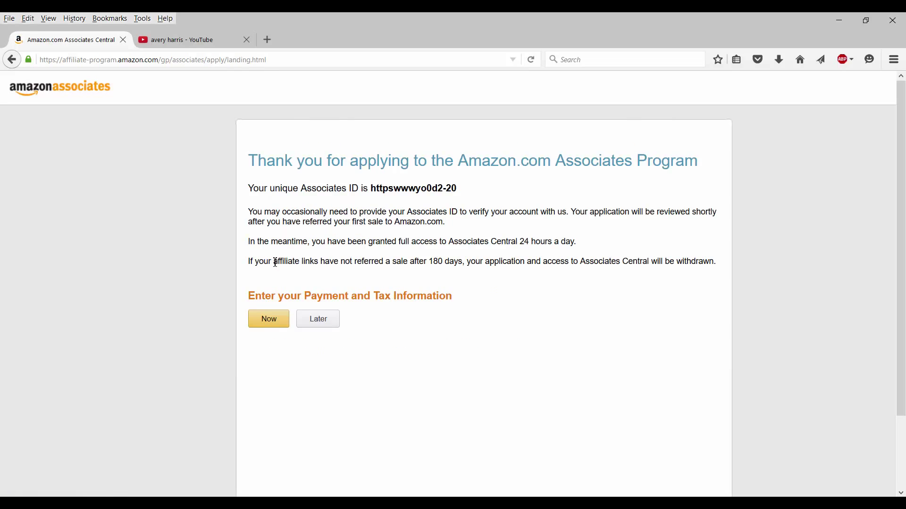
mouse_move(272, 272)
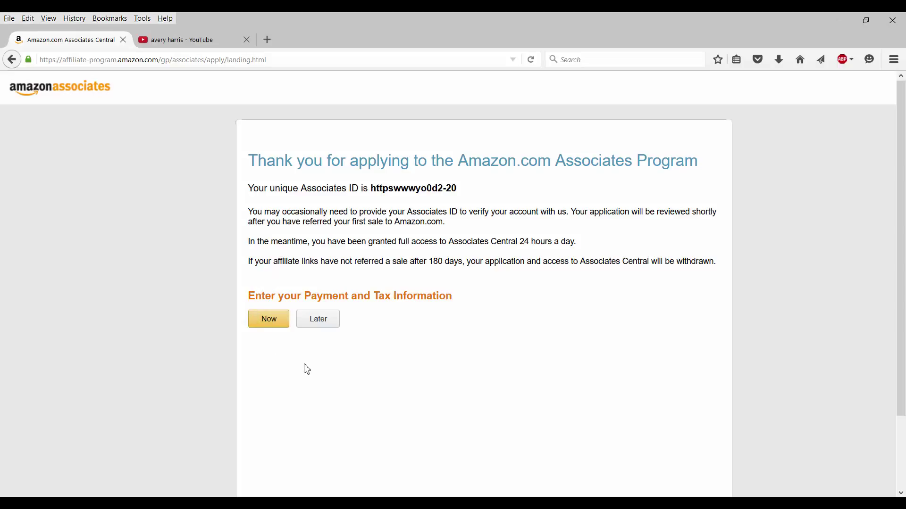
mouse_move(306, 366)
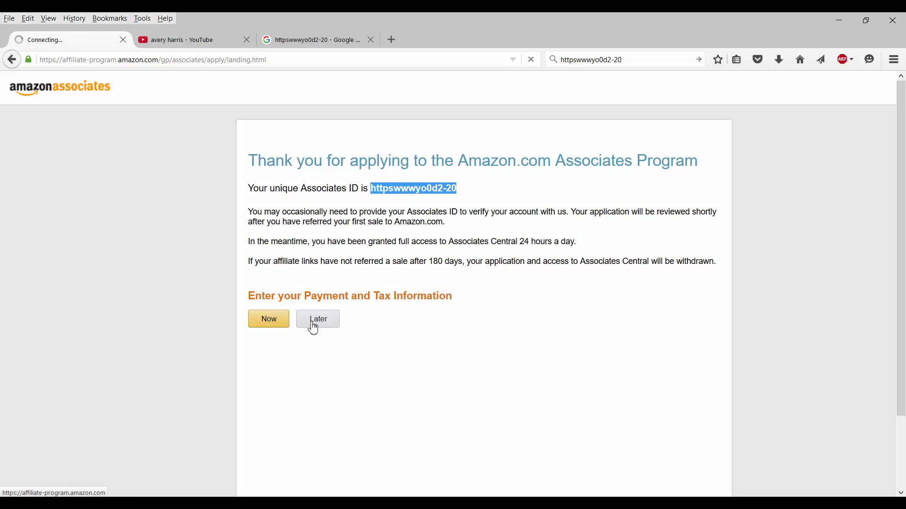
click(317, 319)
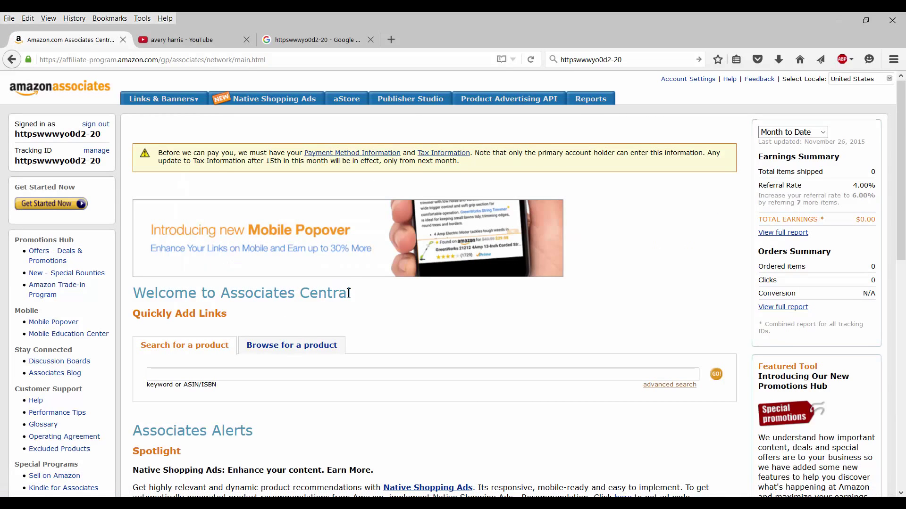
mouse_move(415, 317)
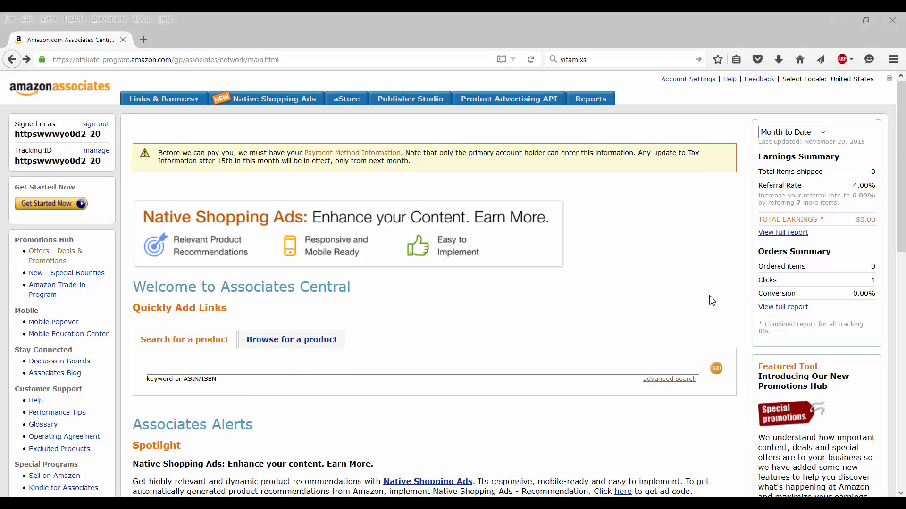
mouse_move(665, 234)
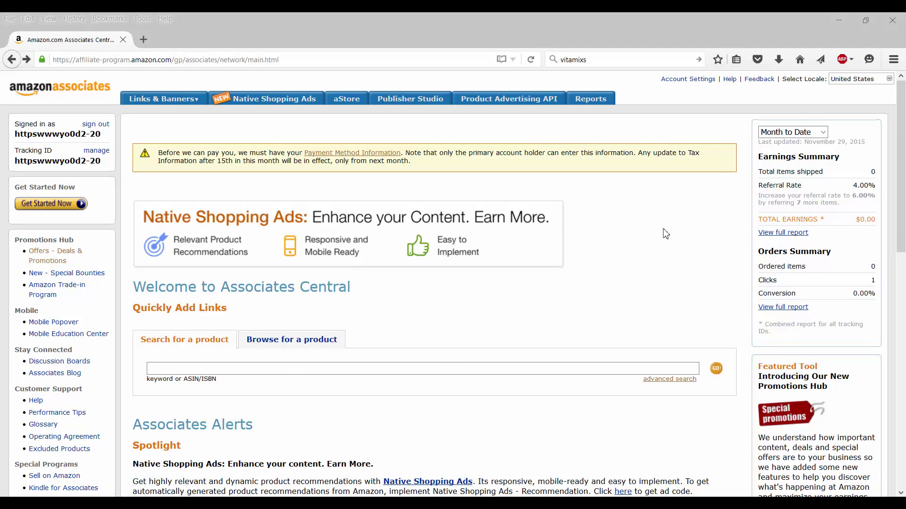
mouse_move(379, 149)
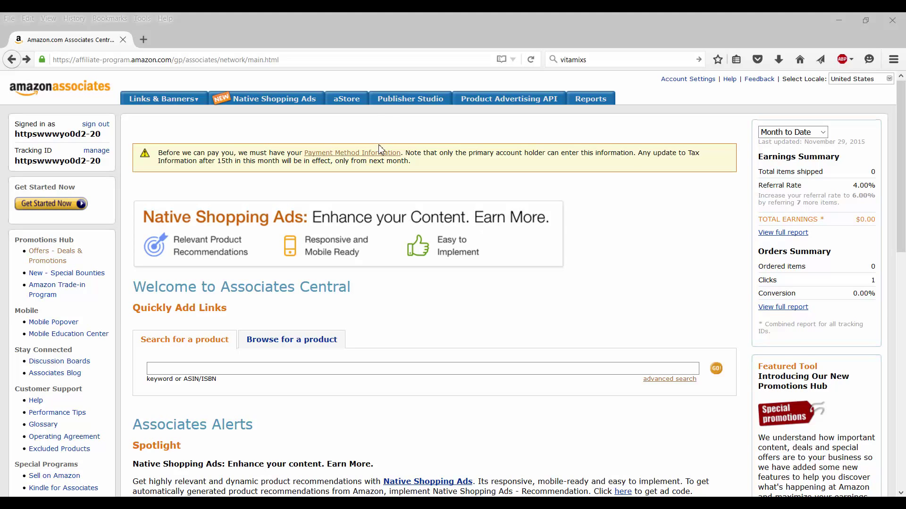
Step: Follow the Payment Method Information link in the yellow notice bar
click(351, 152)
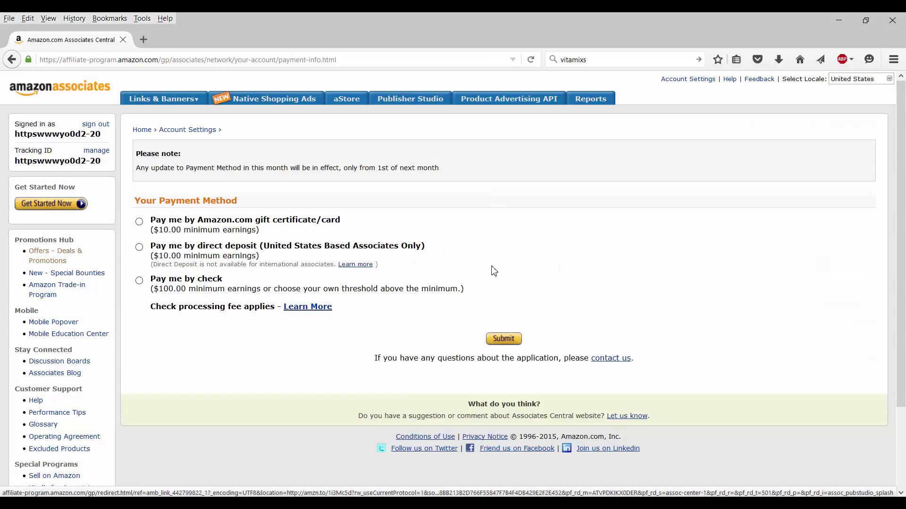
mouse_move(491, 269)
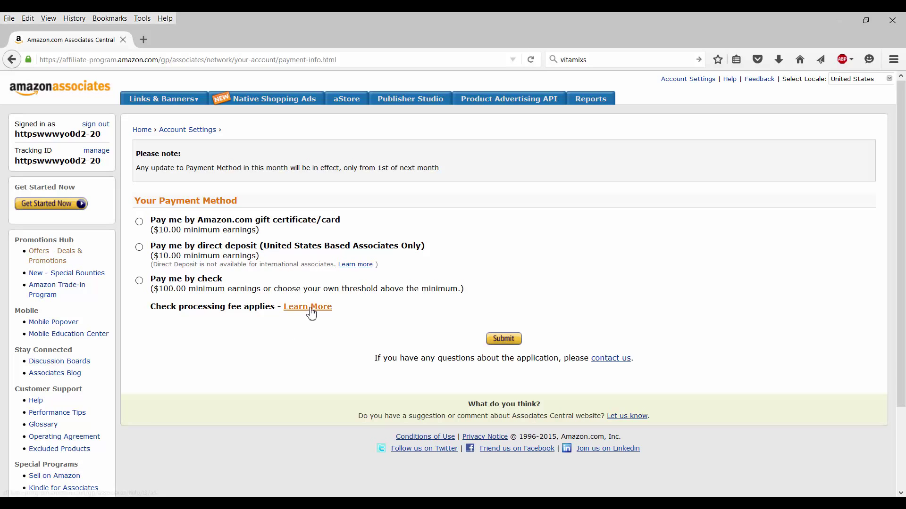
Step: Open the Learn More help page about the $15 check processing fee
click(307, 306)
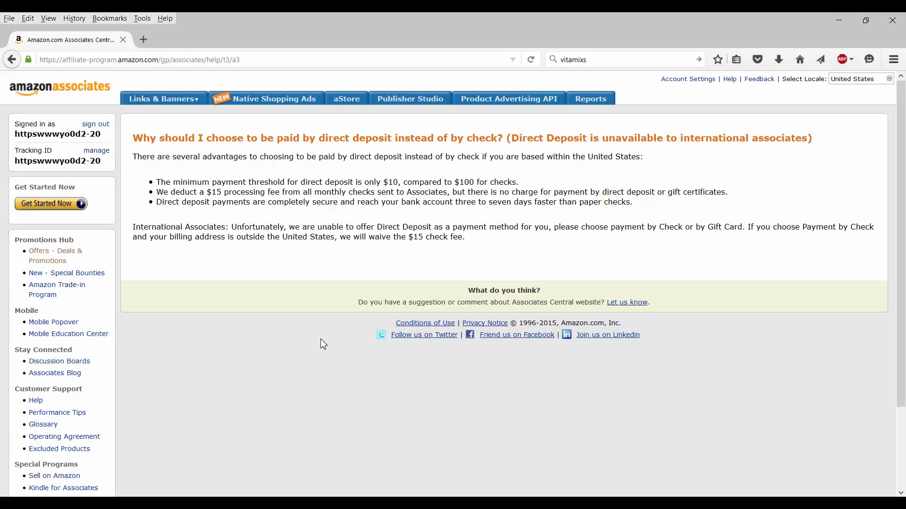
mouse_move(106, 53)
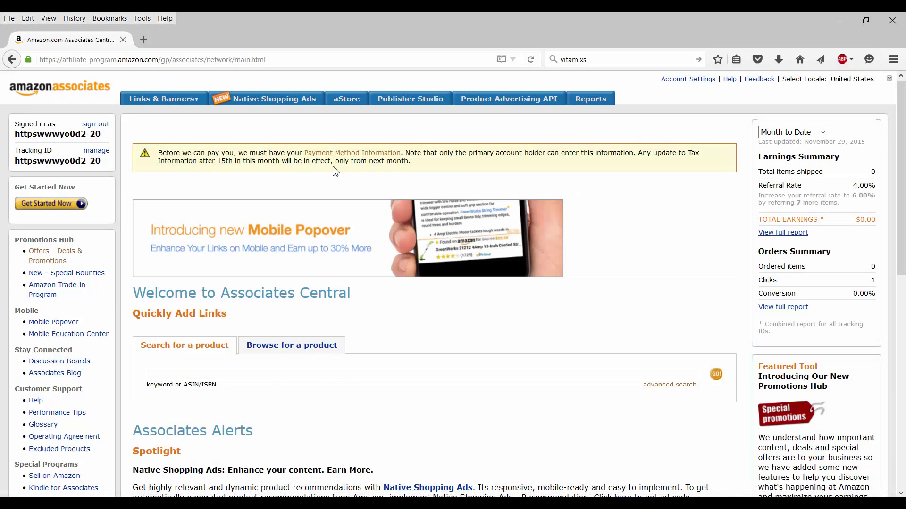
Step: Search Associates Central products for 'audible' with Quick Add Links
click(401, 374)
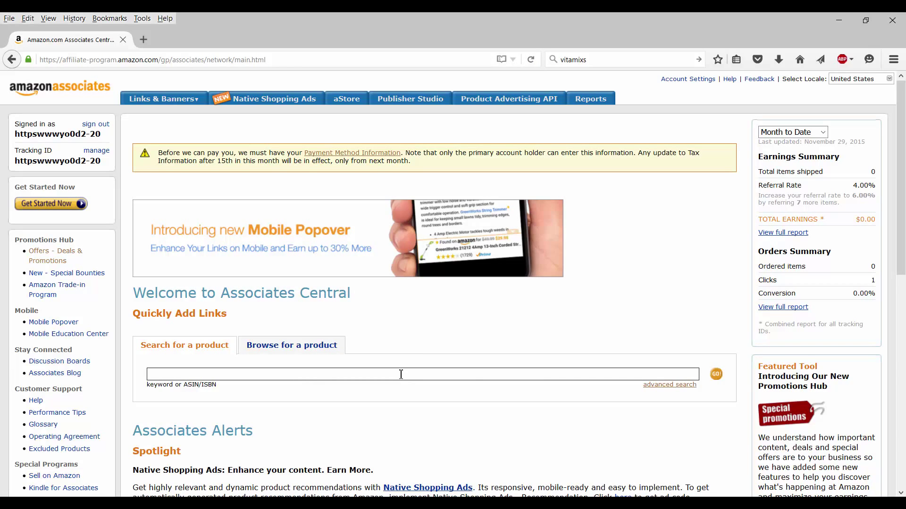
mouse_move(392, 368)
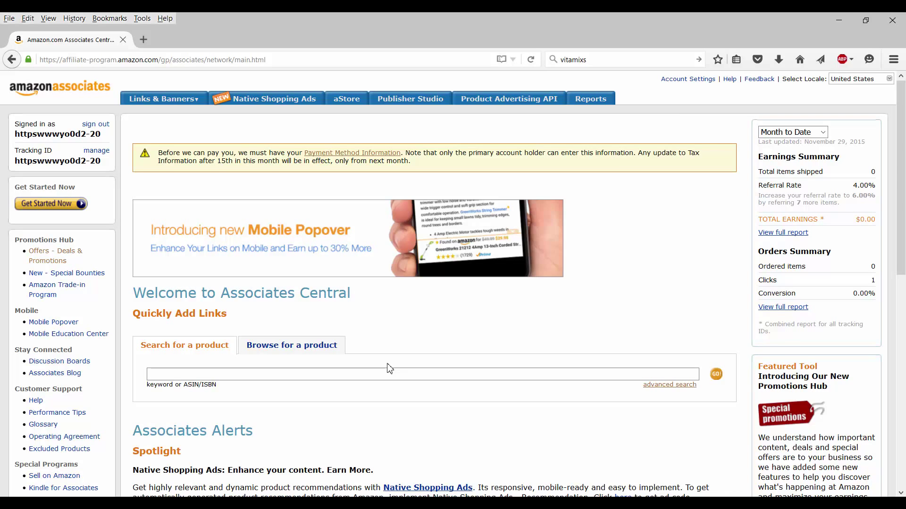
text(au)
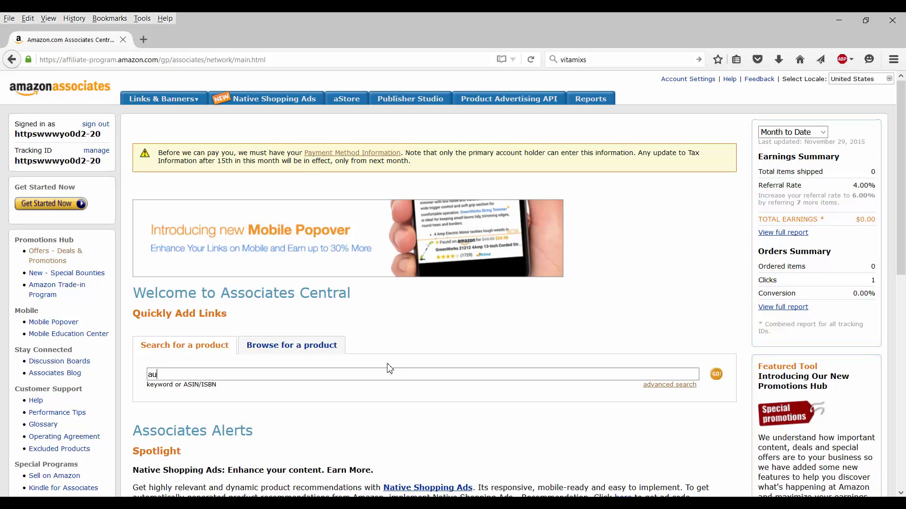
text(dible)
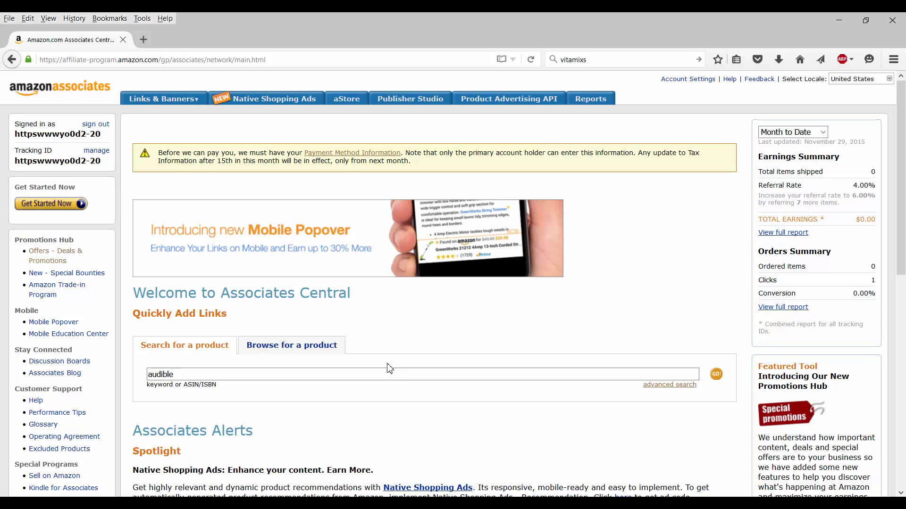
click(176, 374)
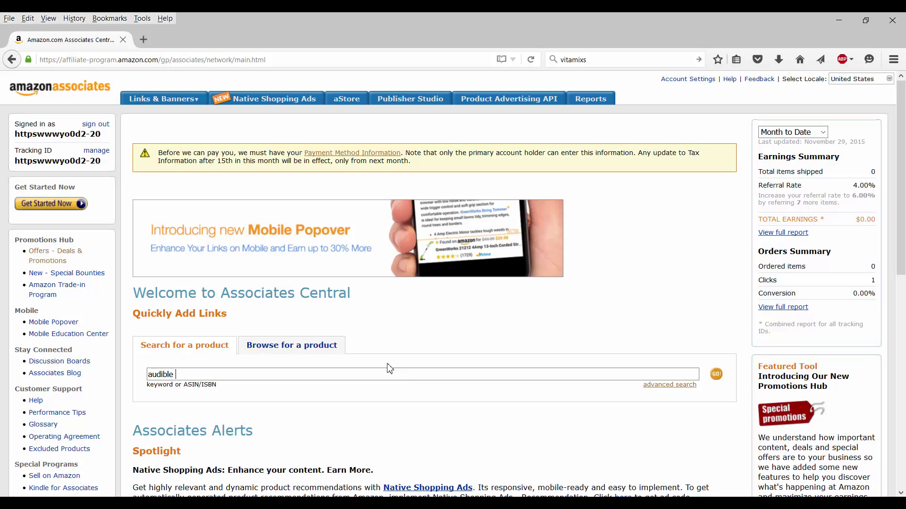
click(715, 374)
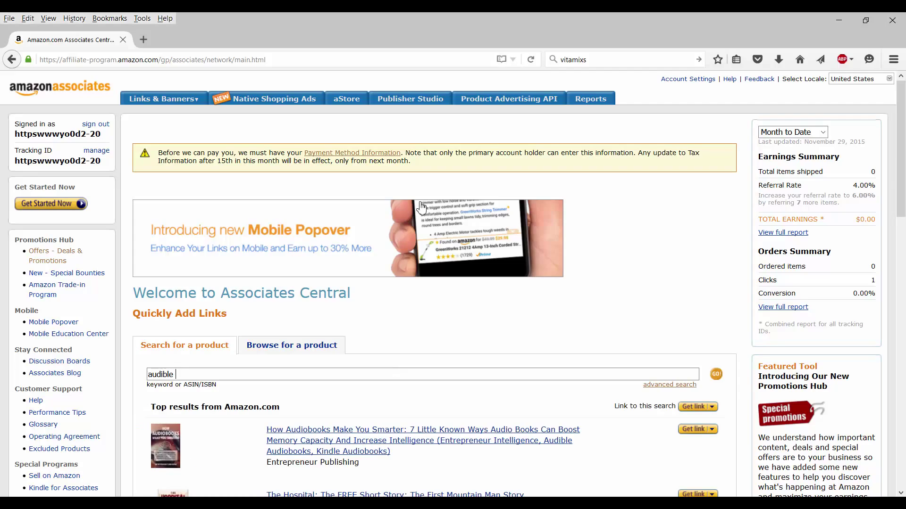
Step: Scroll down the audible results and advance to results 6–10
scroll(down, 3)
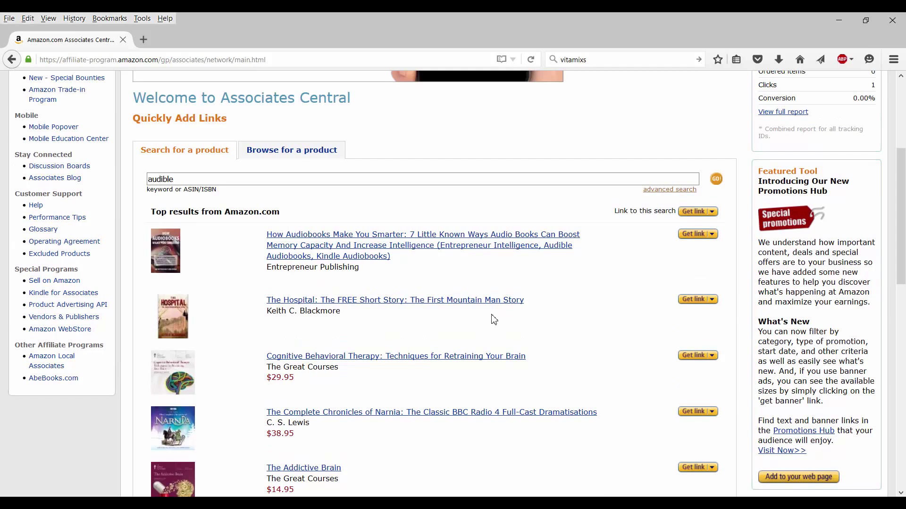
mouse_move(548, 324)
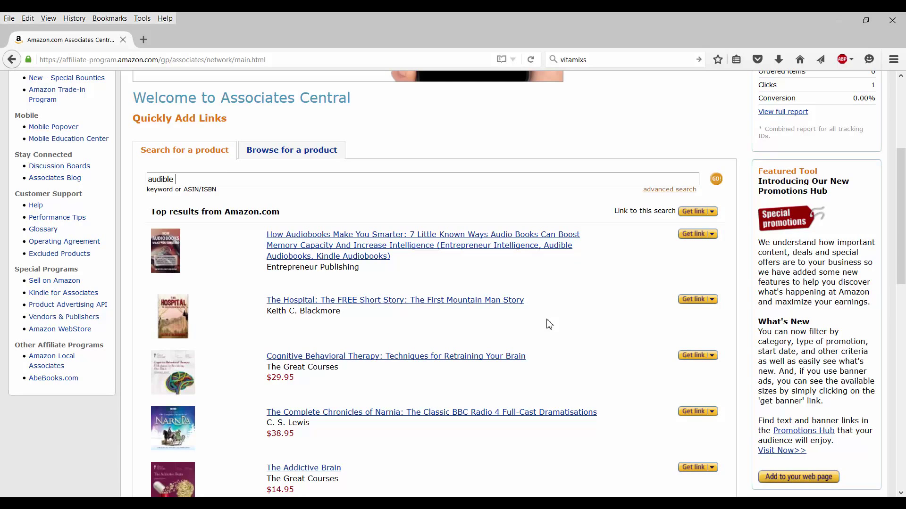
mouse_move(571, 324)
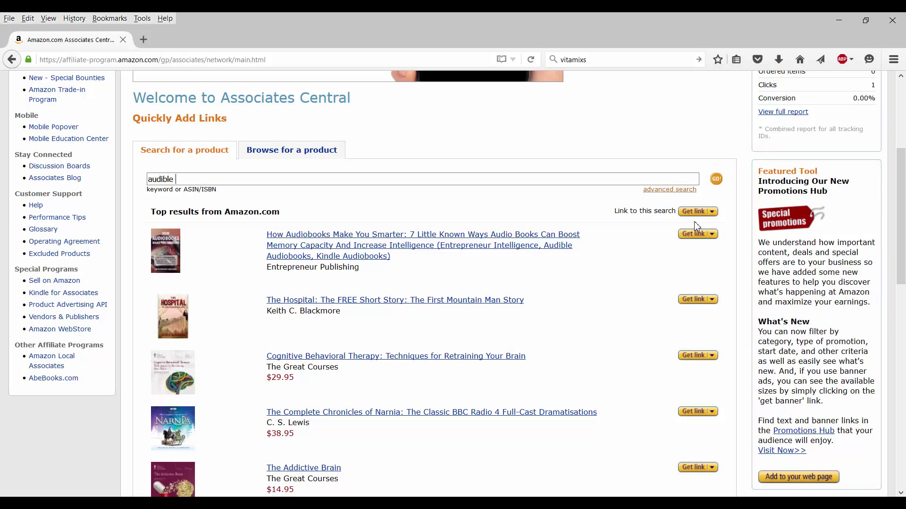
scroll(down, 3)
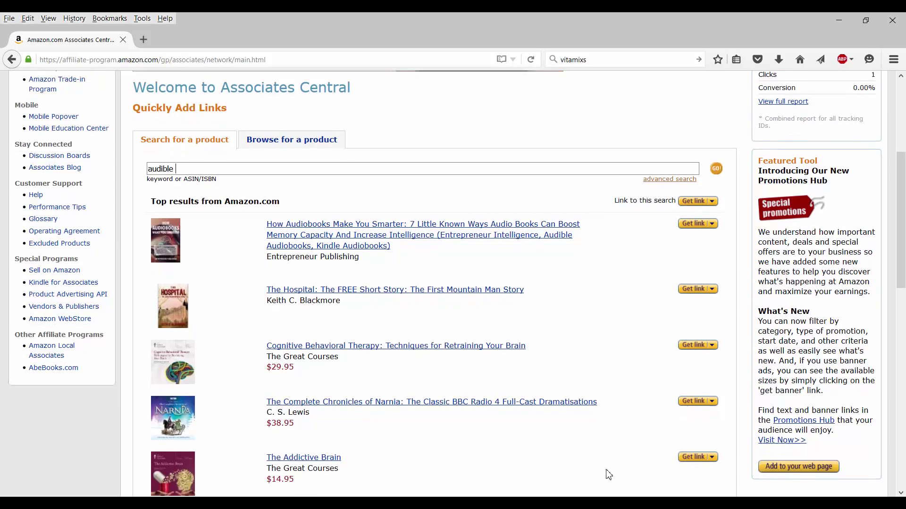
scroll(down, 3)
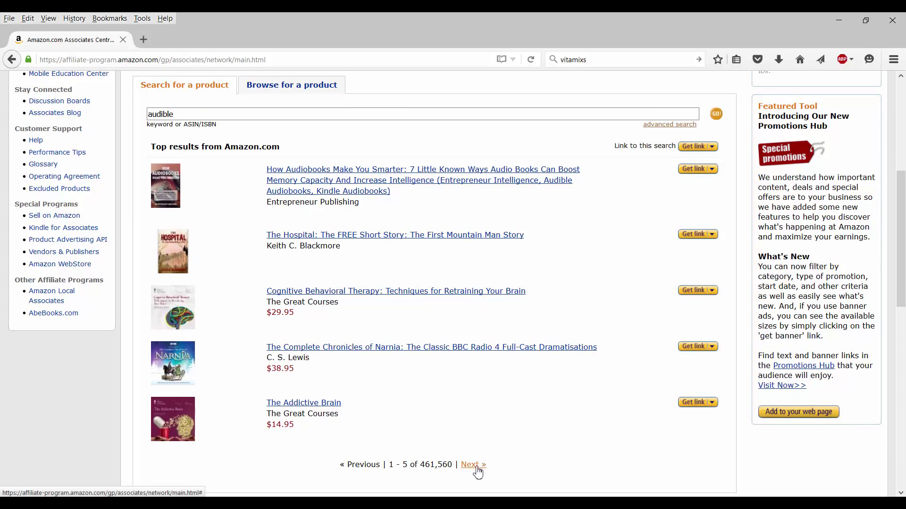
click(471, 464)
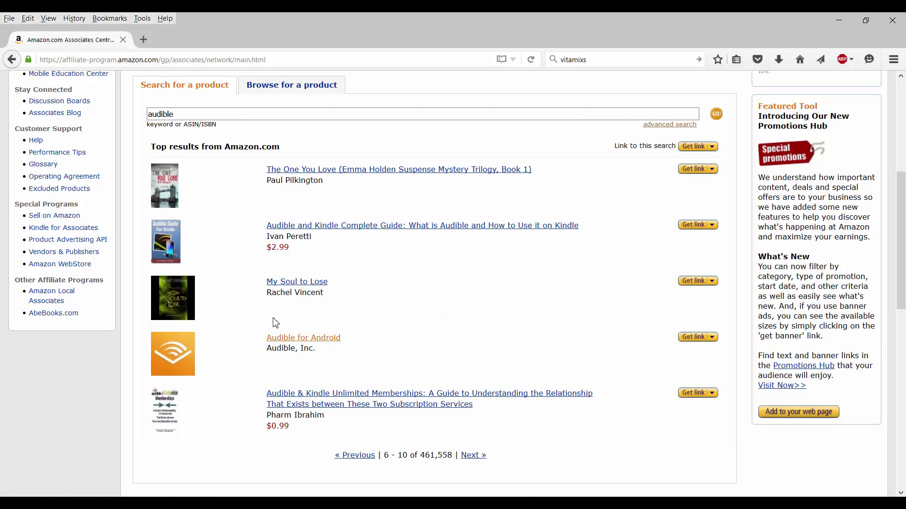
mouse_move(329, 357)
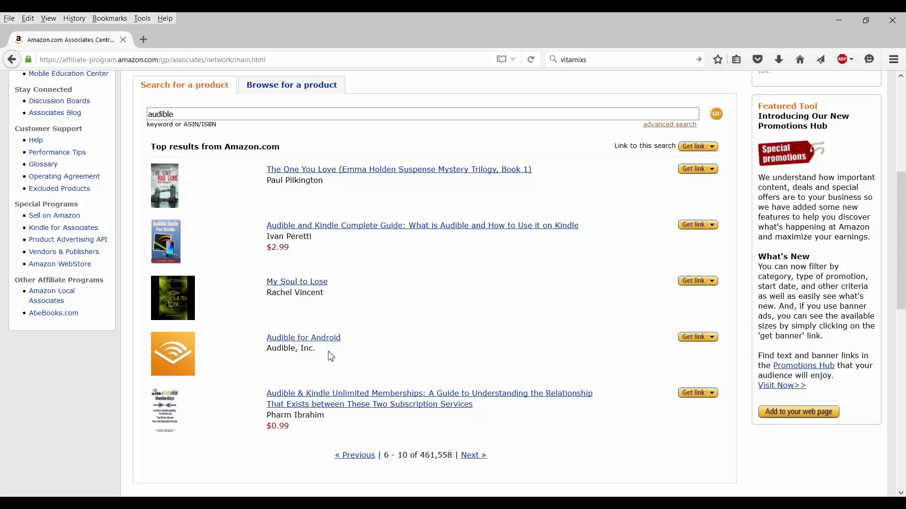
Step: Open the Audible for Android product page in a new tab and scroll through it
click(303, 337)
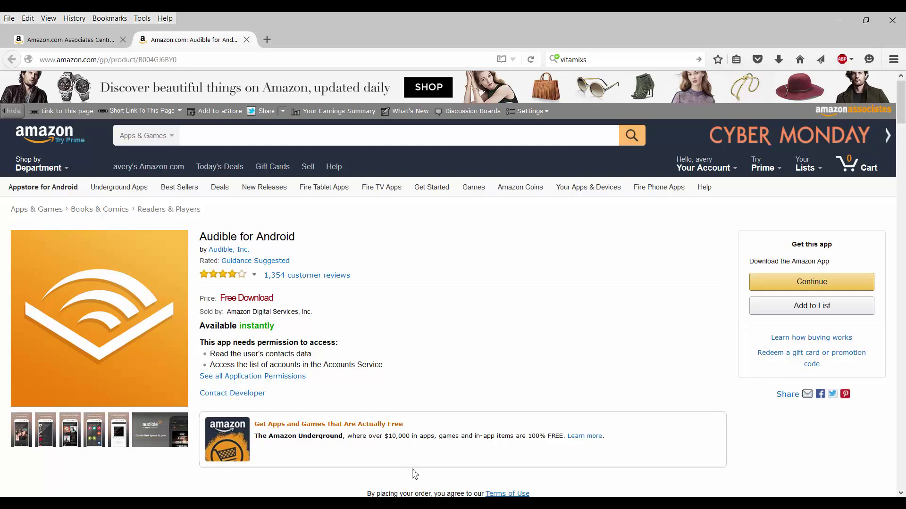
mouse_move(427, 449)
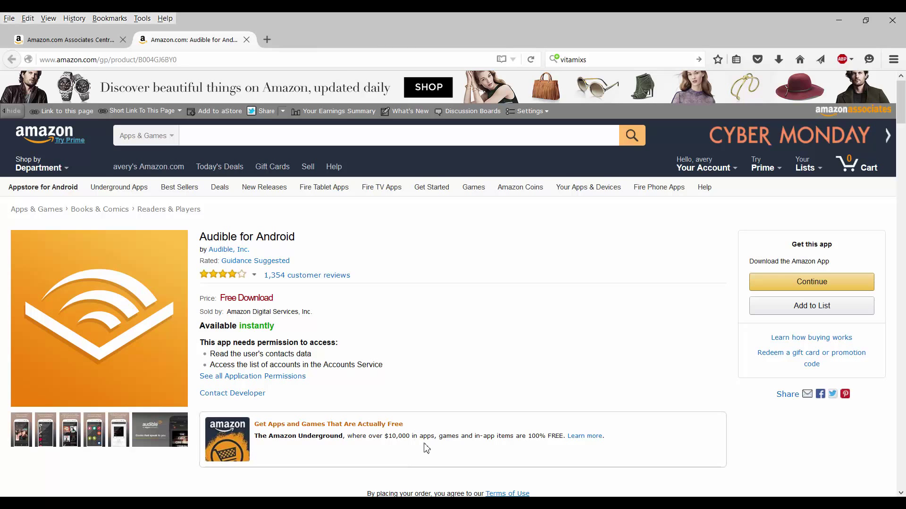
scroll(down, 3)
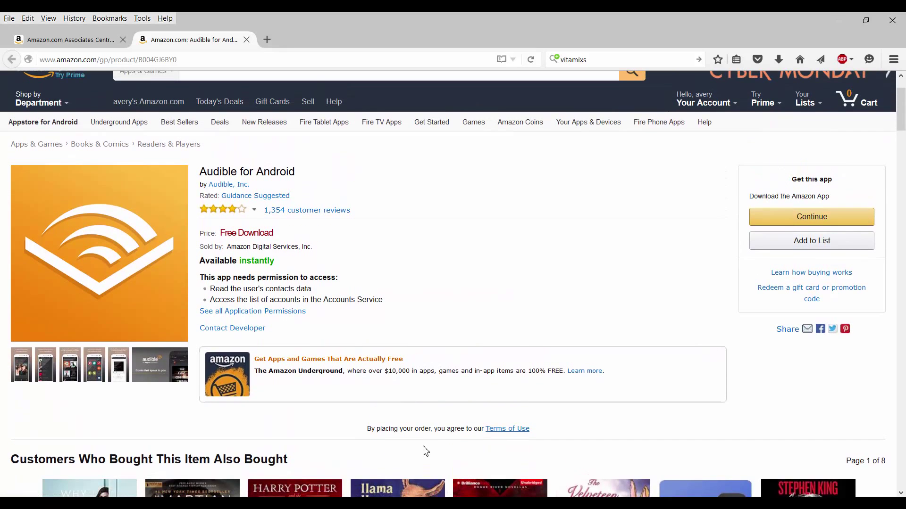
mouse_move(422, 451)
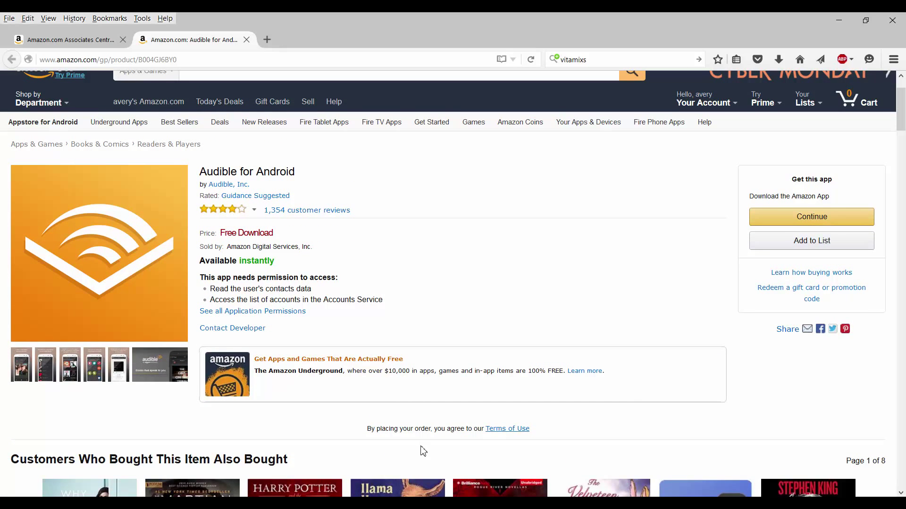
mouse_move(243, 52)
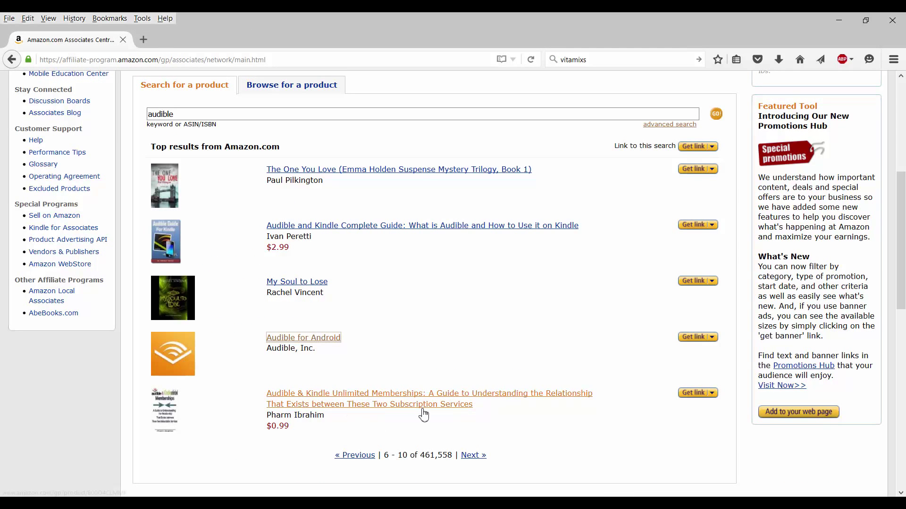
Step: Scroll the audible results 11–15 to find Audible Free Trial [Digital Membership]
scroll(down, 3)
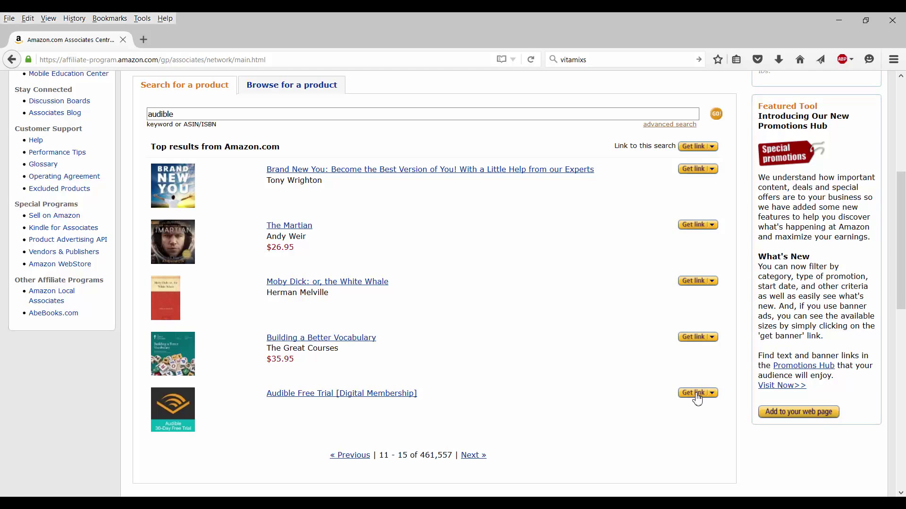
Step: Get the Audible Free Trial link and highlight its generated iframe HTML code
click(693, 394)
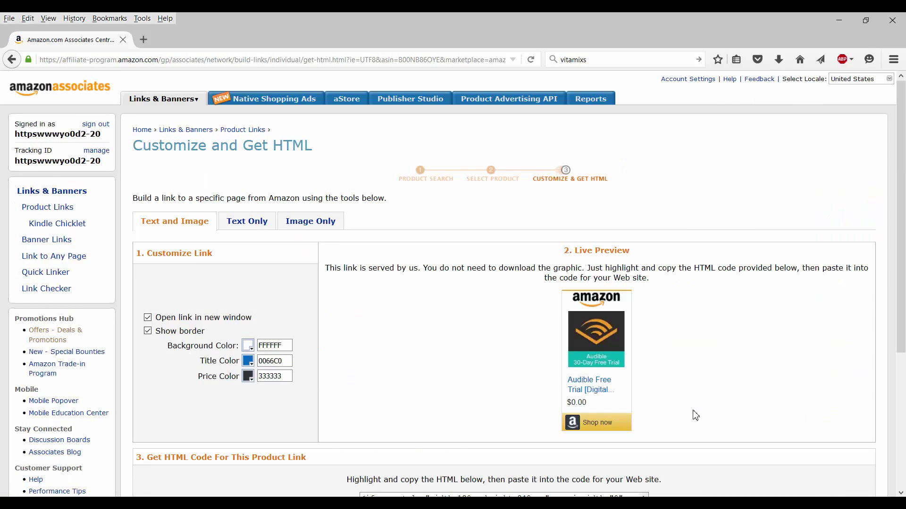
mouse_move(260, 248)
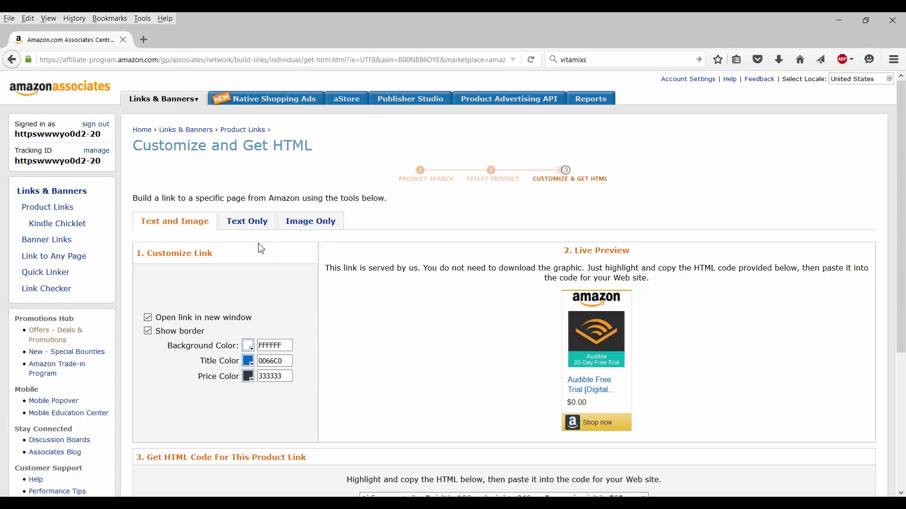
mouse_move(471, 350)
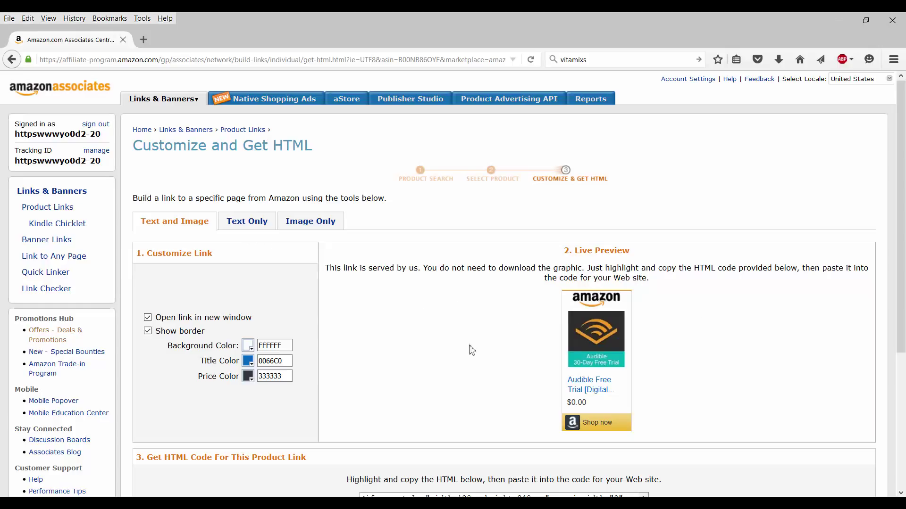
mouse_move(466, 363)
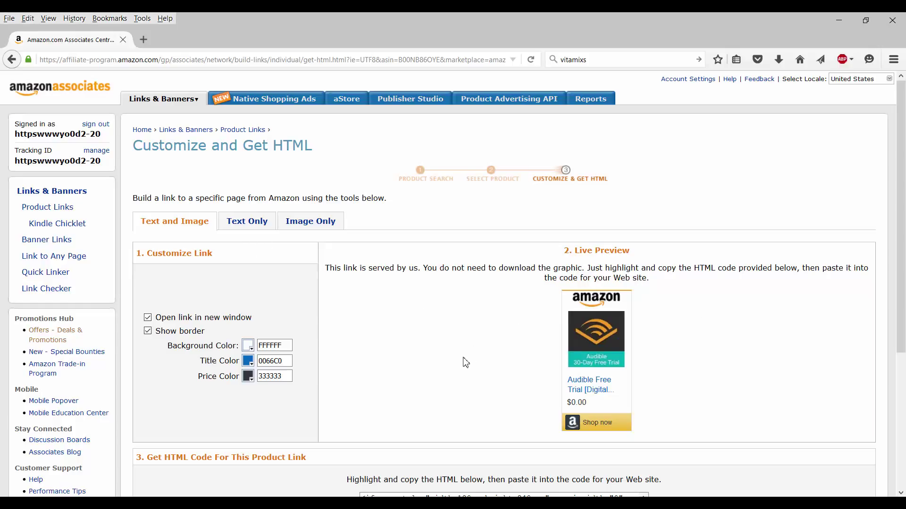
mouse_move(470, 372)
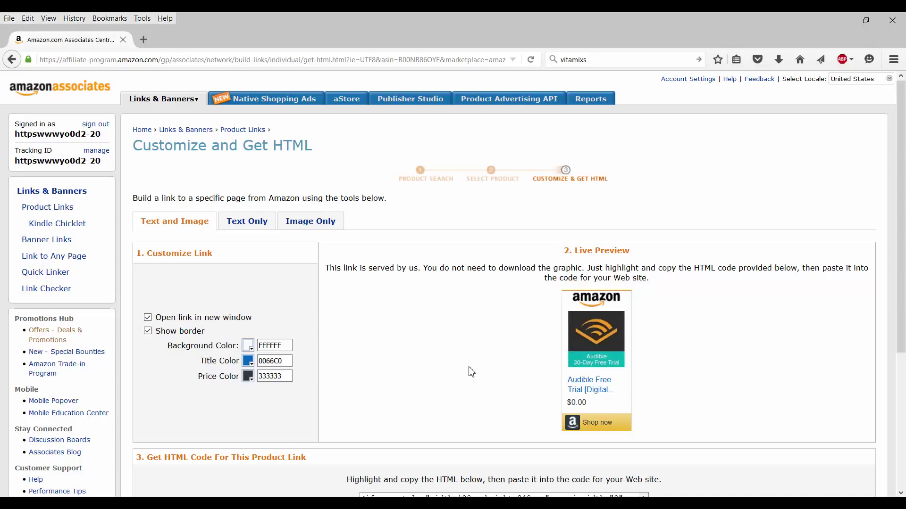
mouse_move(470, 374)
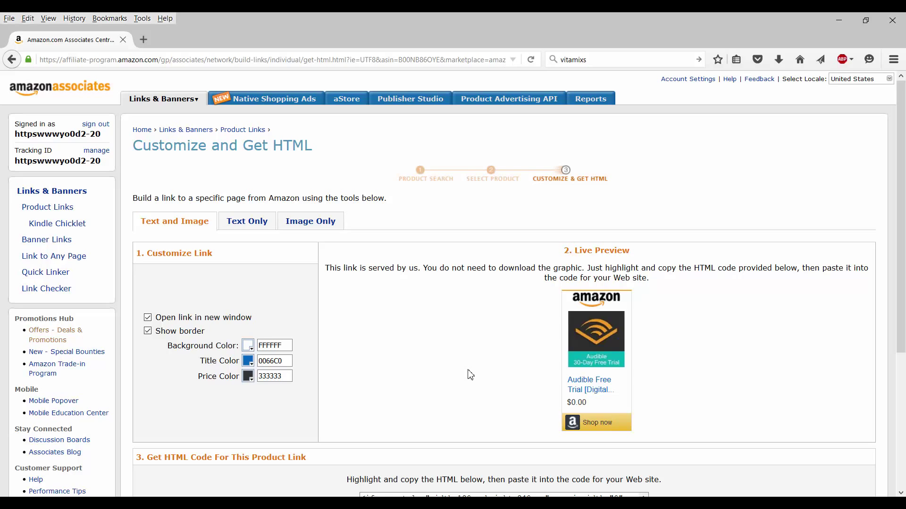
scroll(down, 3)
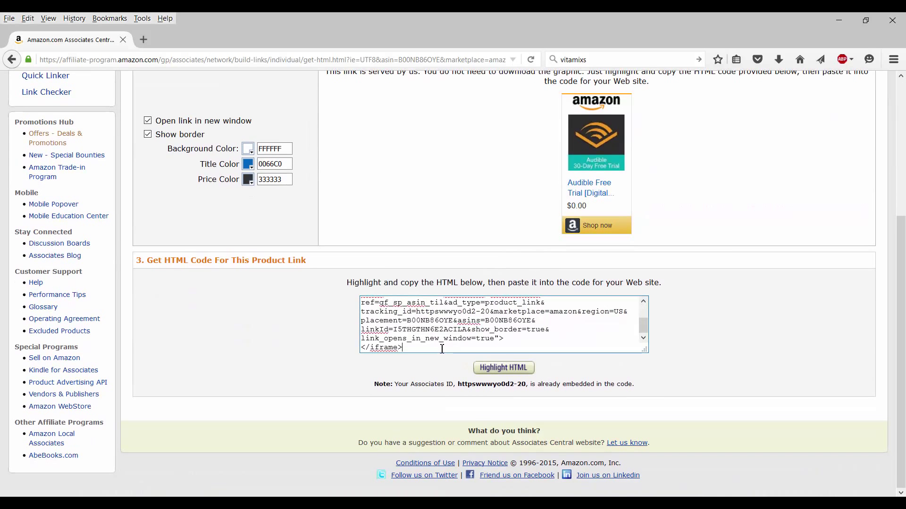
click(502, 368)
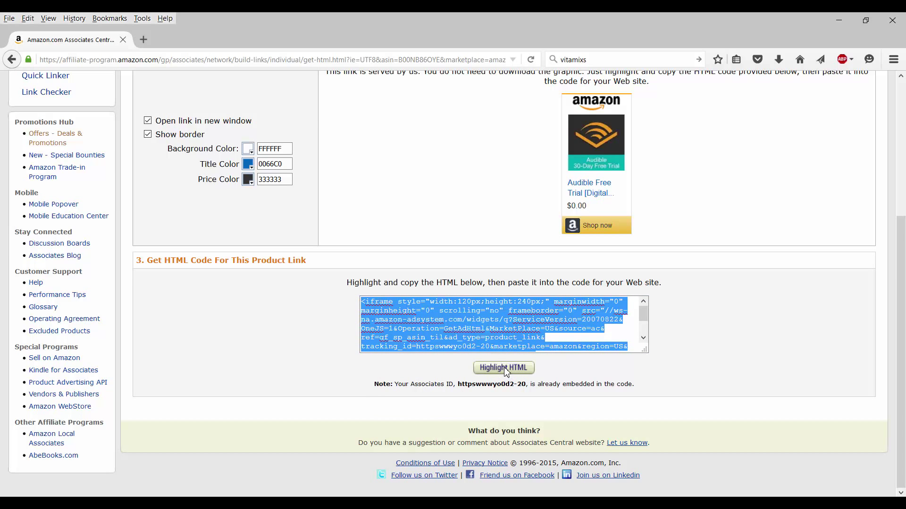
mouse_move(510, 372)
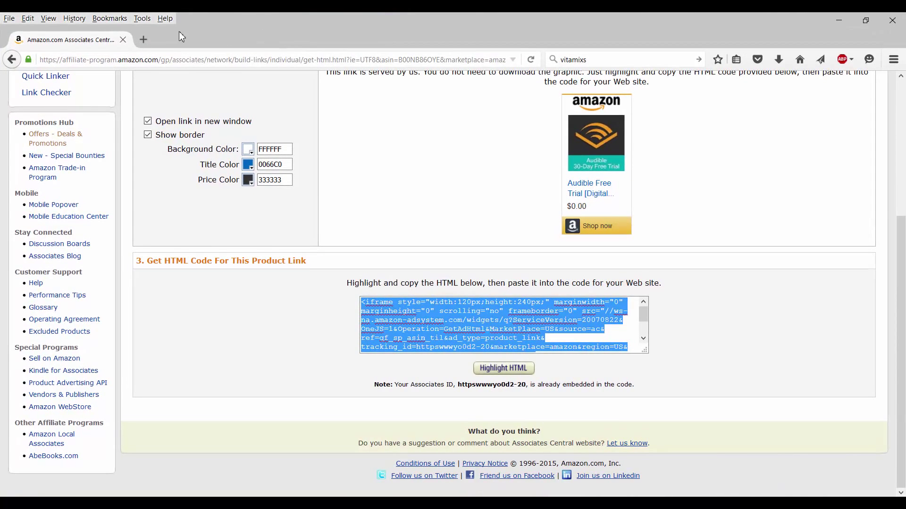
mouse_move(308, 205)
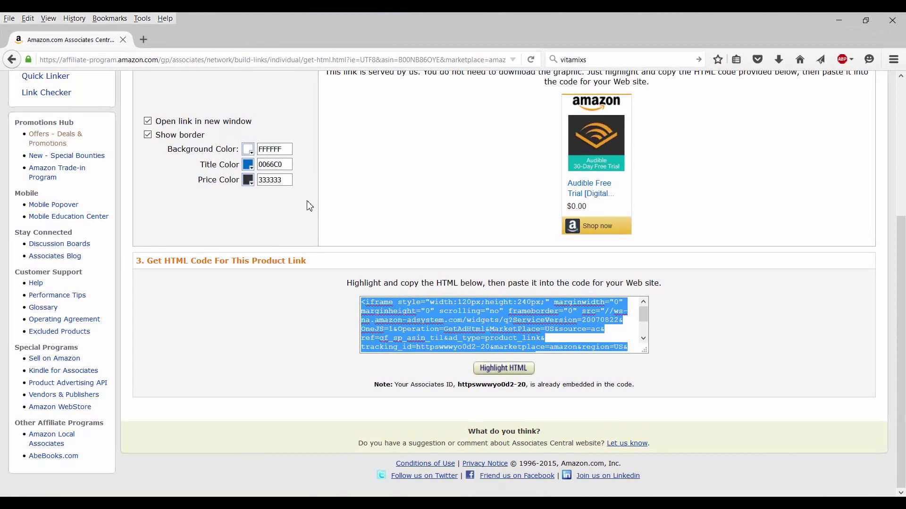
Step: Open Facebook in a new tab and paste the Audible embed code into a status
click(143, 39)
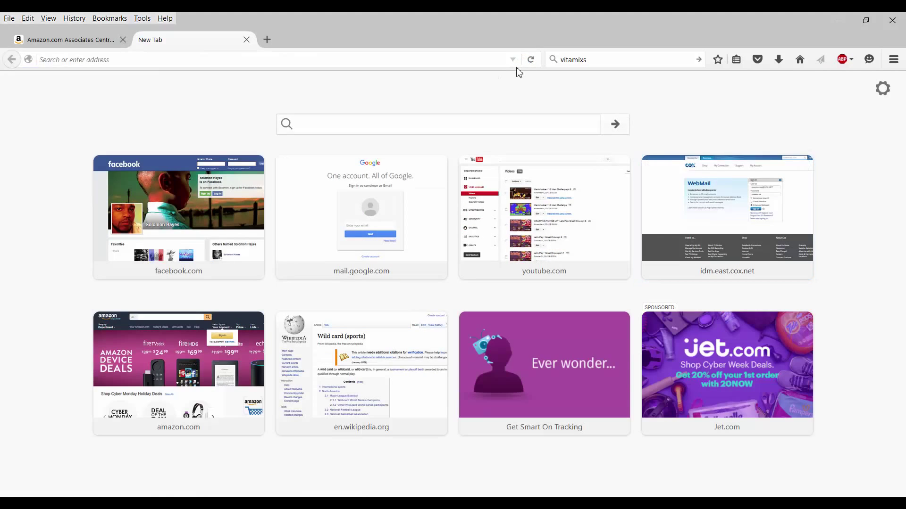
click(178, 208)
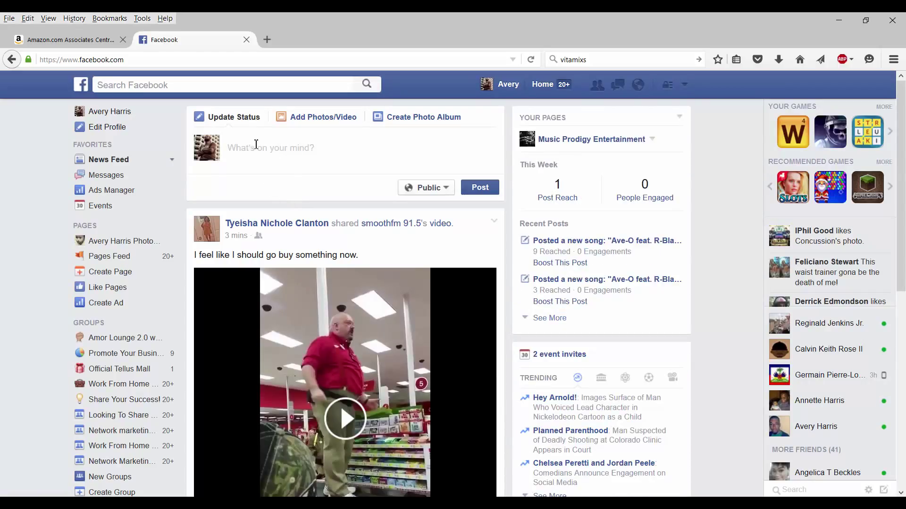
click(270, 148)
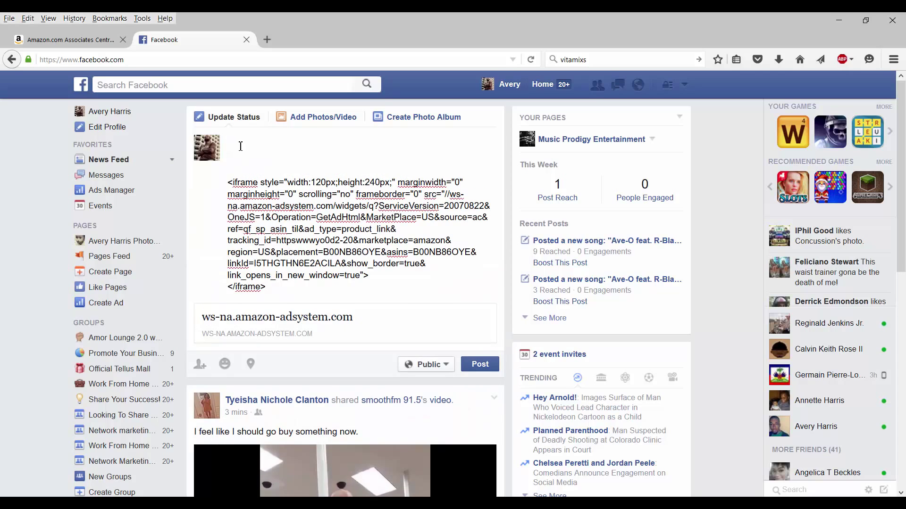
Step: Type 'Check out the audible free trail membership.' above the pasted code
click(237, 147)
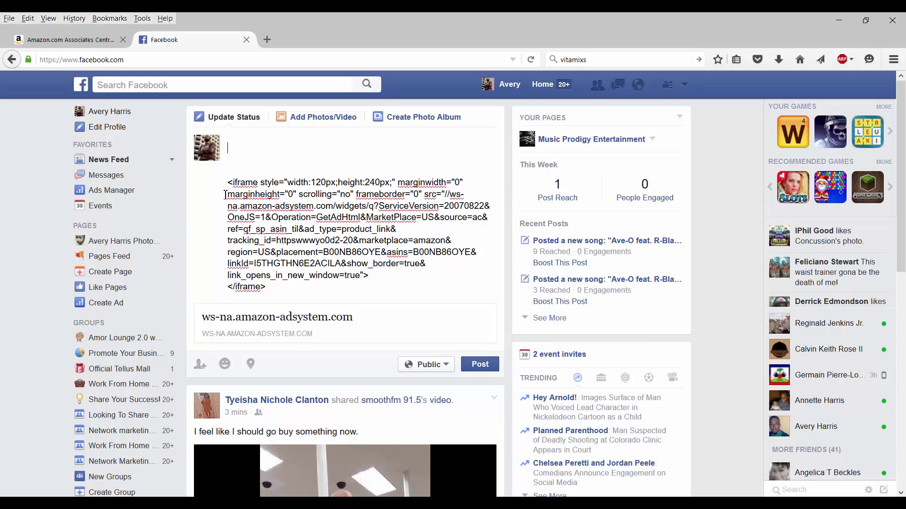
mouse_move(216, 193)
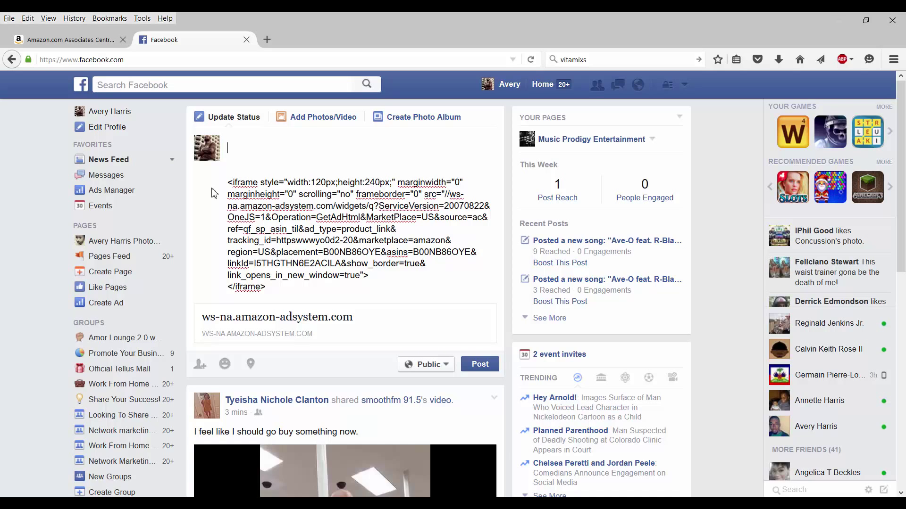
text(Check ou)
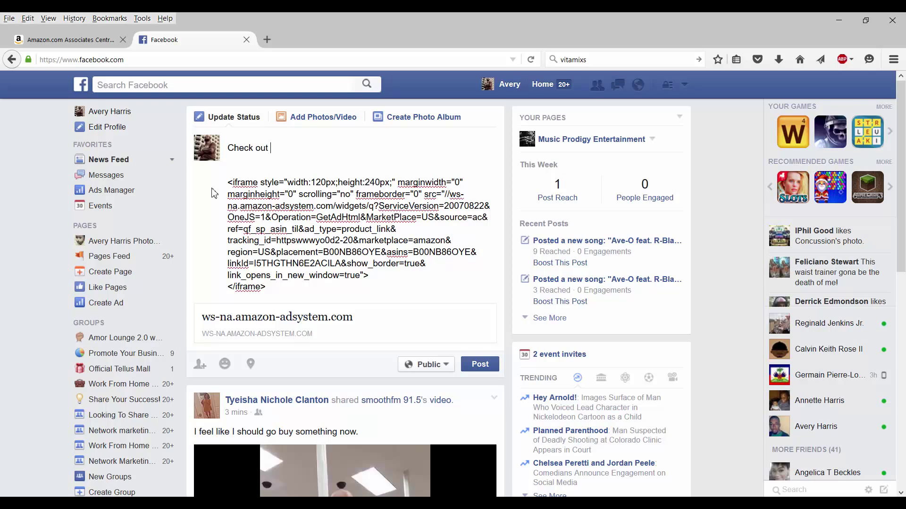
text(the)
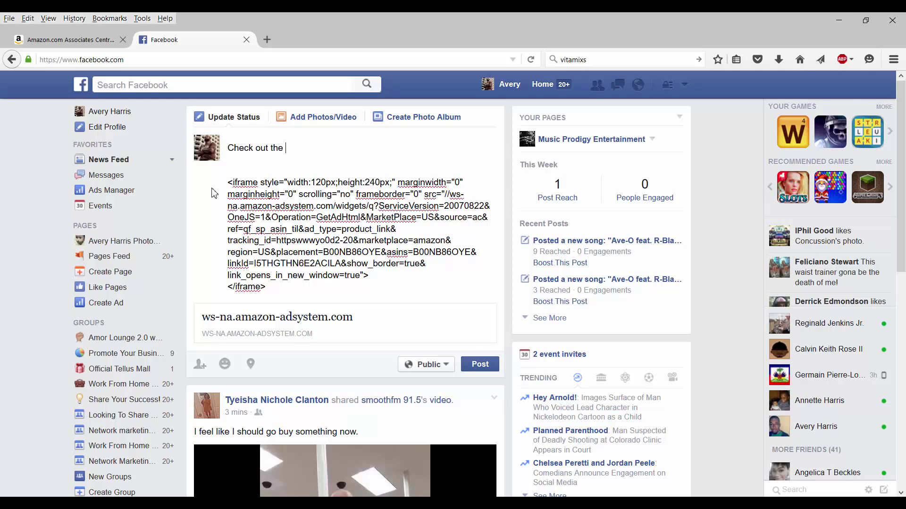
text(audi)
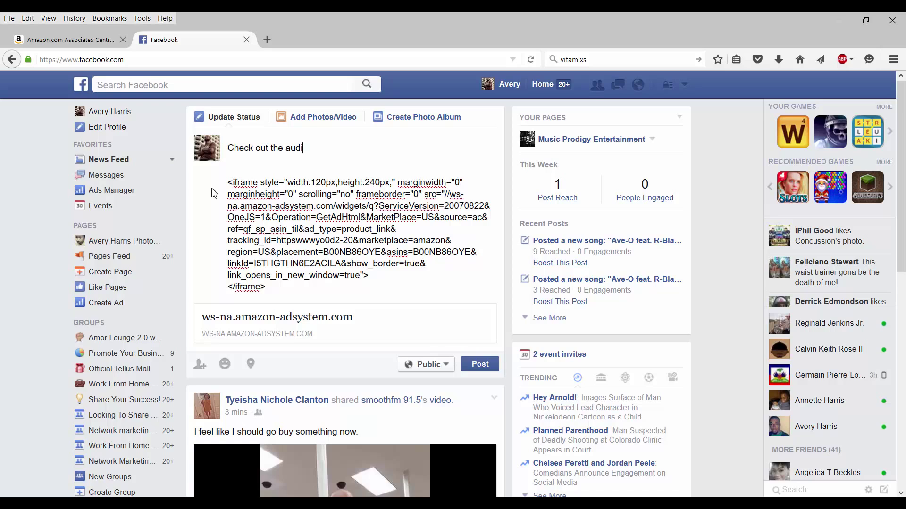
text(ble)
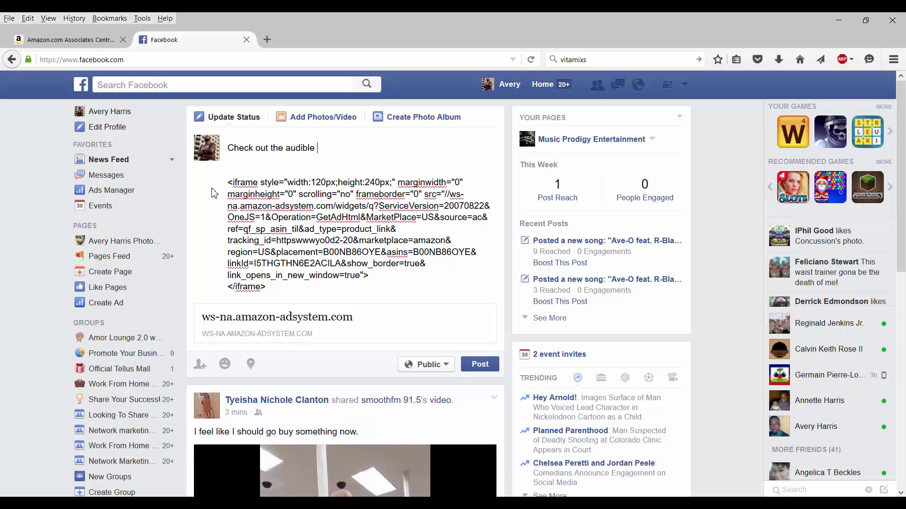
text(free t)
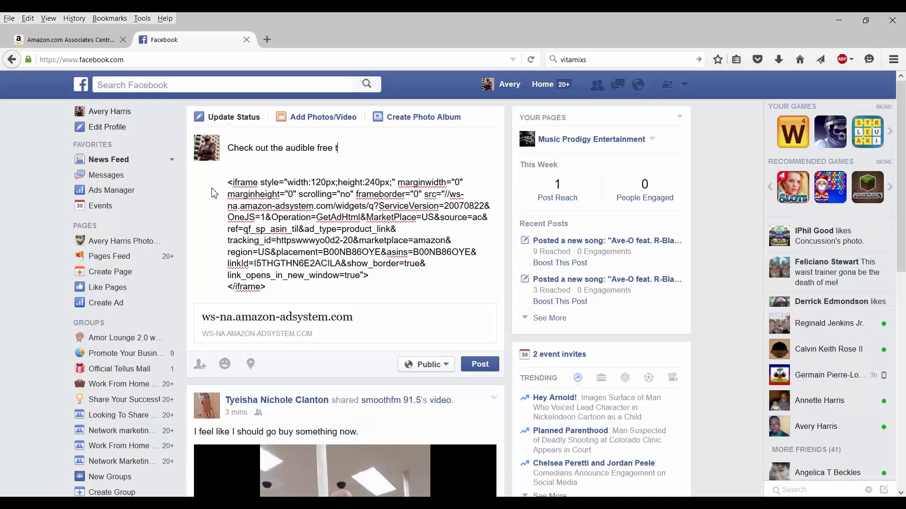
text(rail)
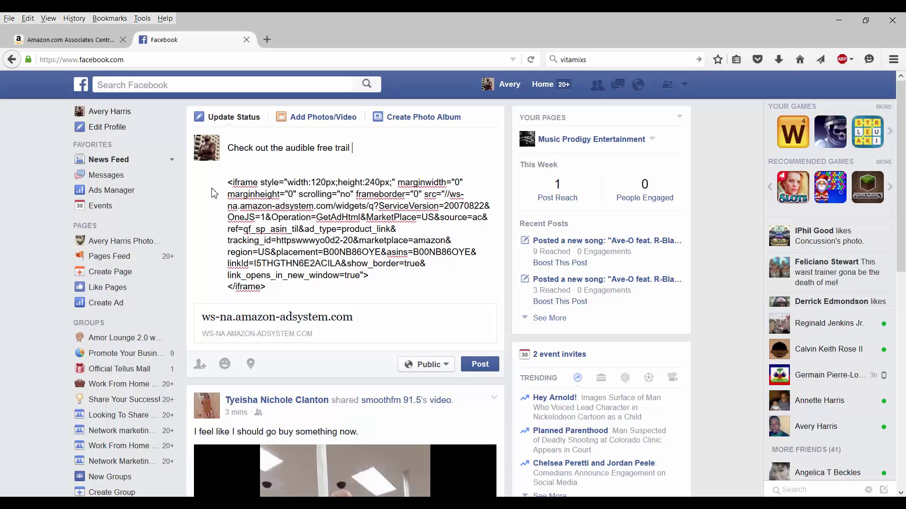
text(membershi)
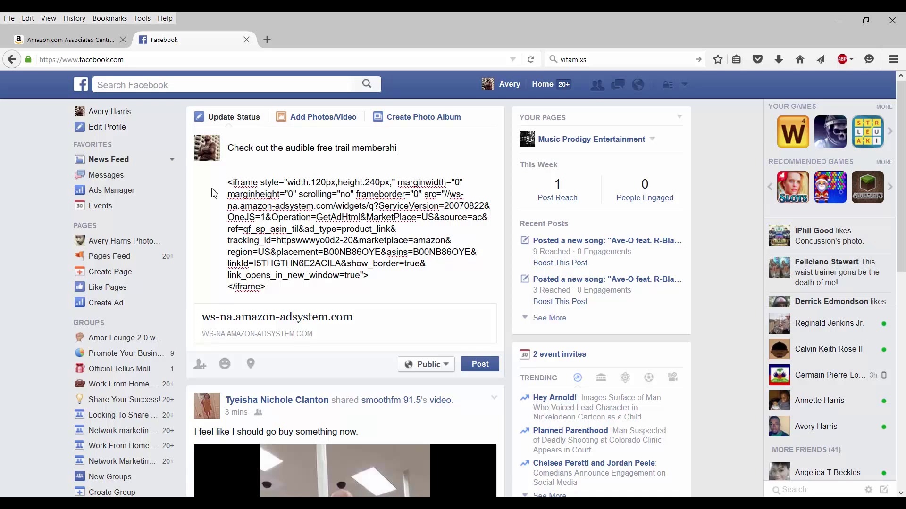
text(p.)
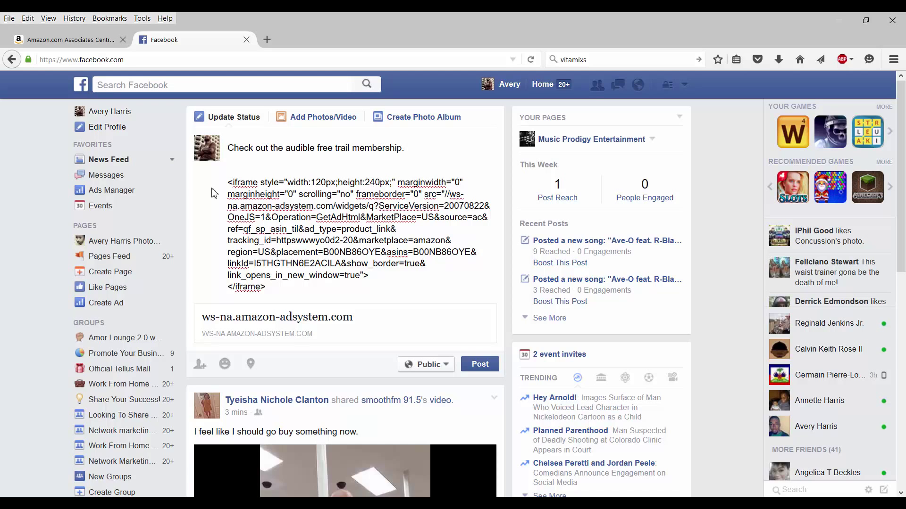
Step: Add 'First month free with two free audiobooks.' after the first sentence
click(406, 147)
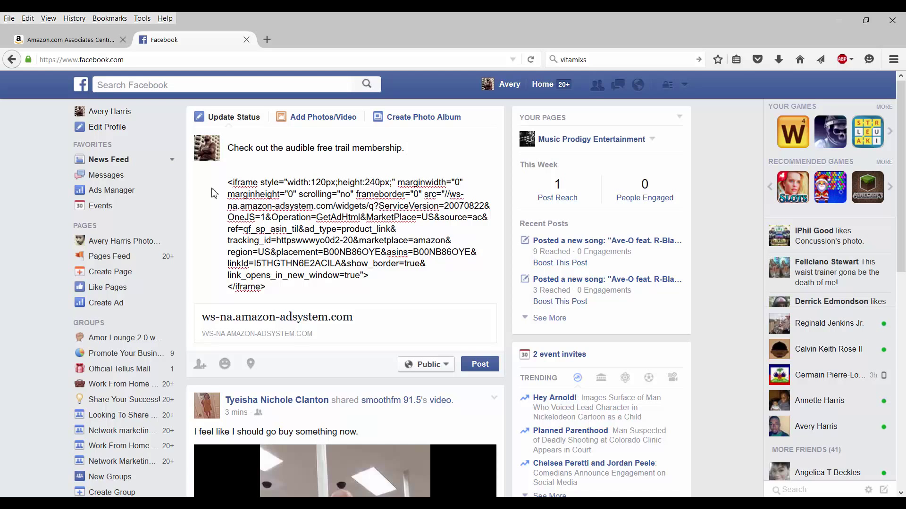
text(first month f)
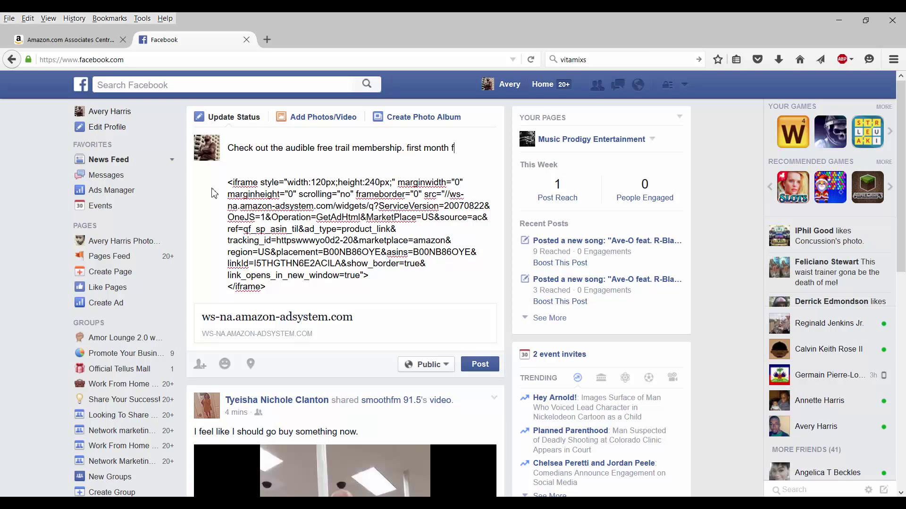
text(ree)
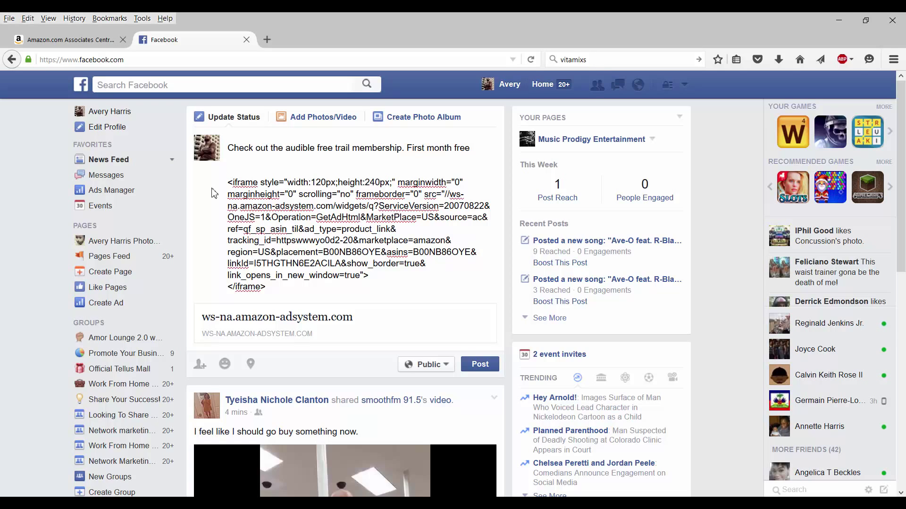
text(with)
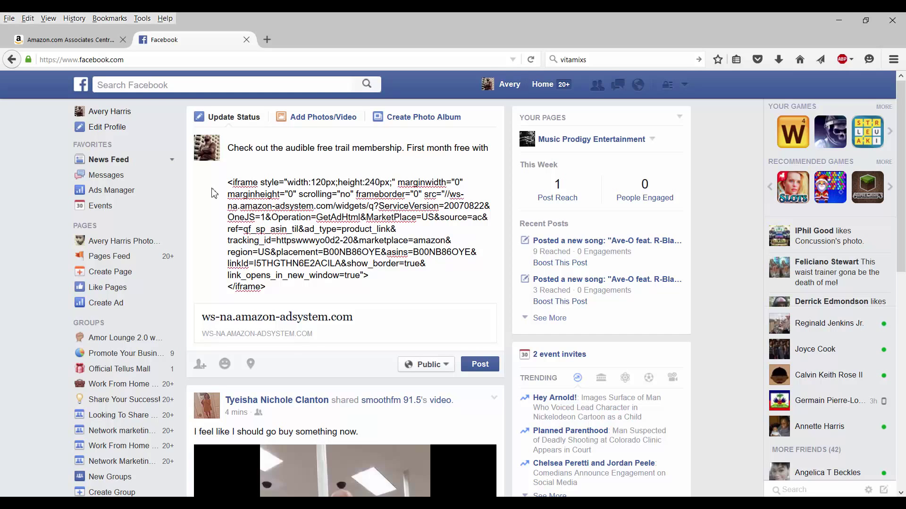
text(two free au)
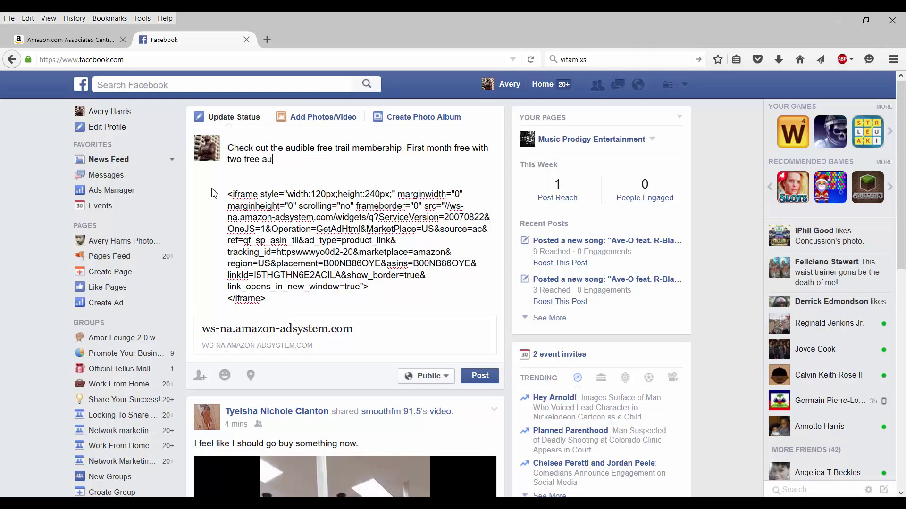
text(dioboooks)
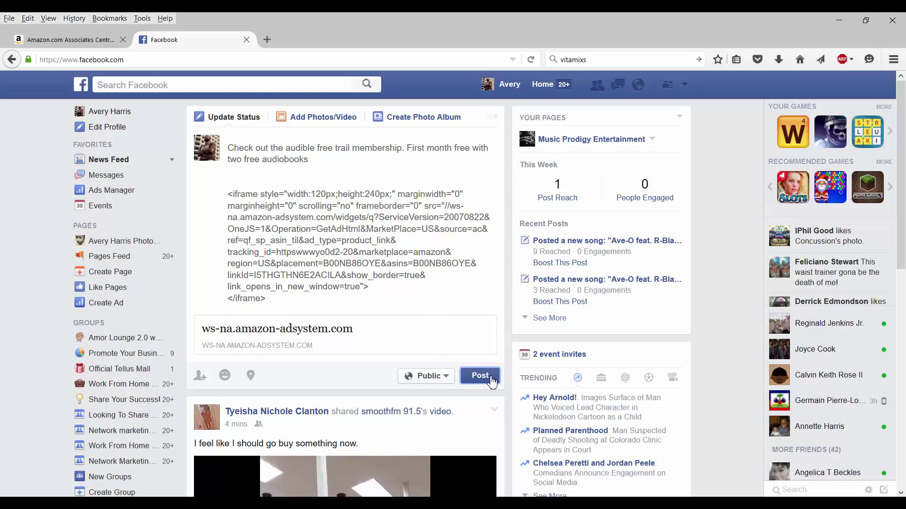
Step: Post the status update and open its Audible Free Trial preview to test the link
click(479, 376)
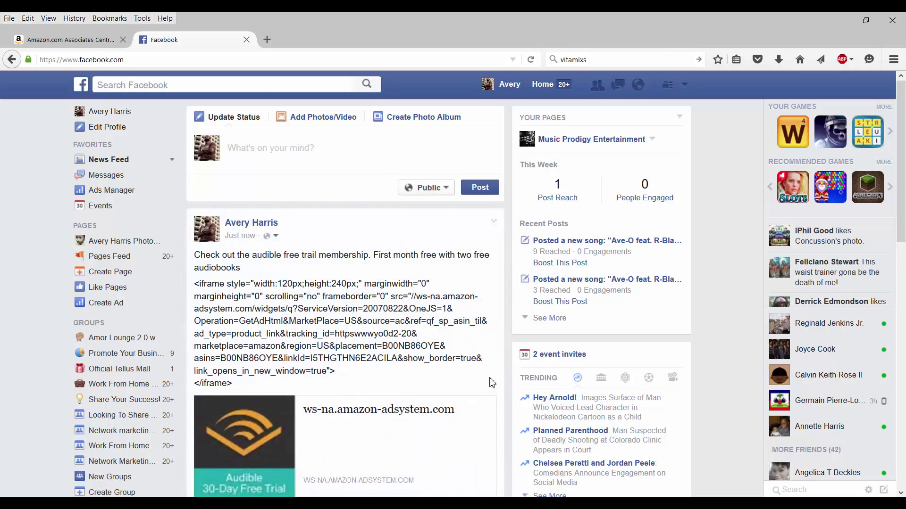
mouse_move(336, 394)
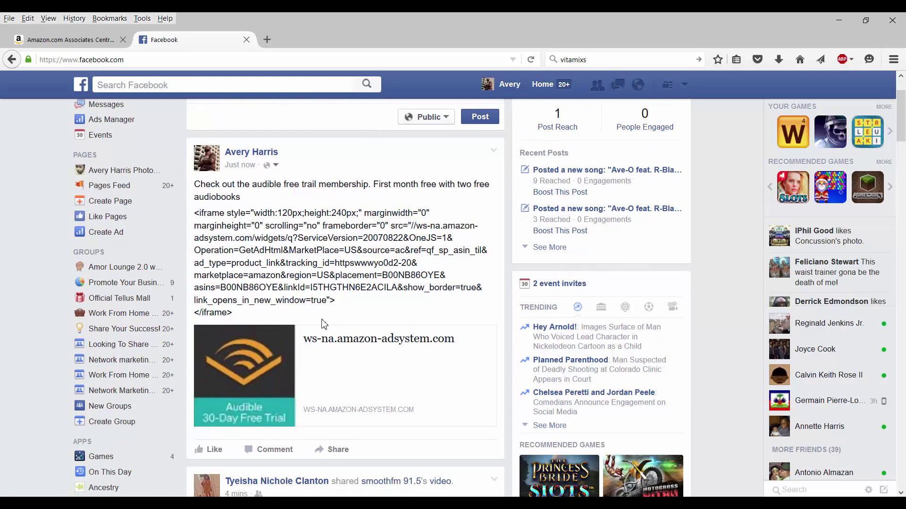
mouse_move(250, 387)
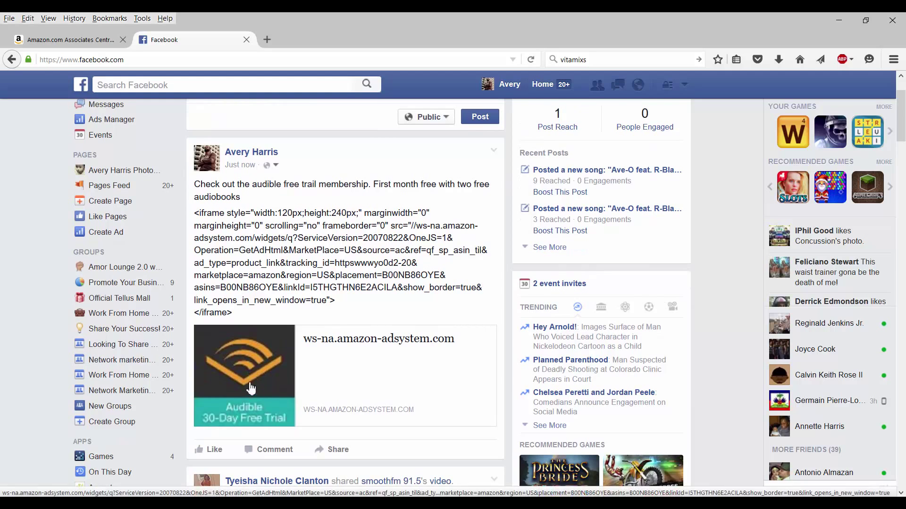
mouse_move(266, 375)
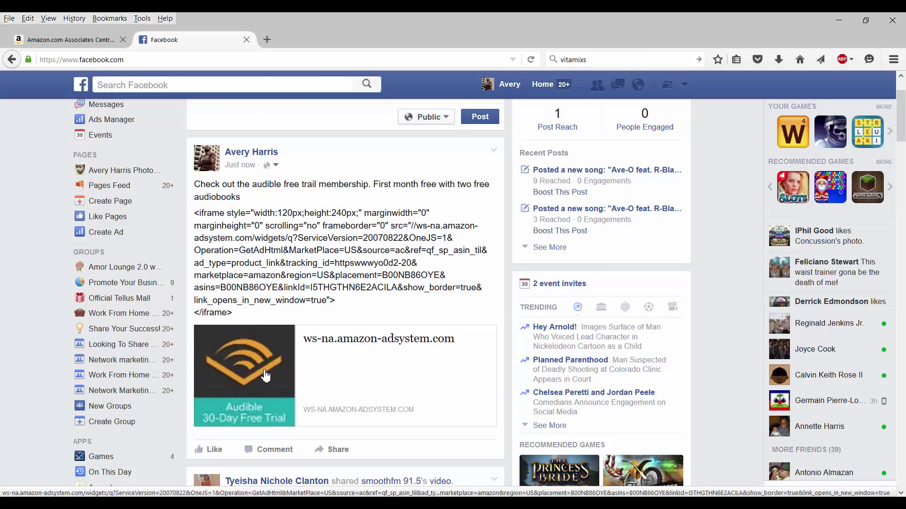
click(243, 376)
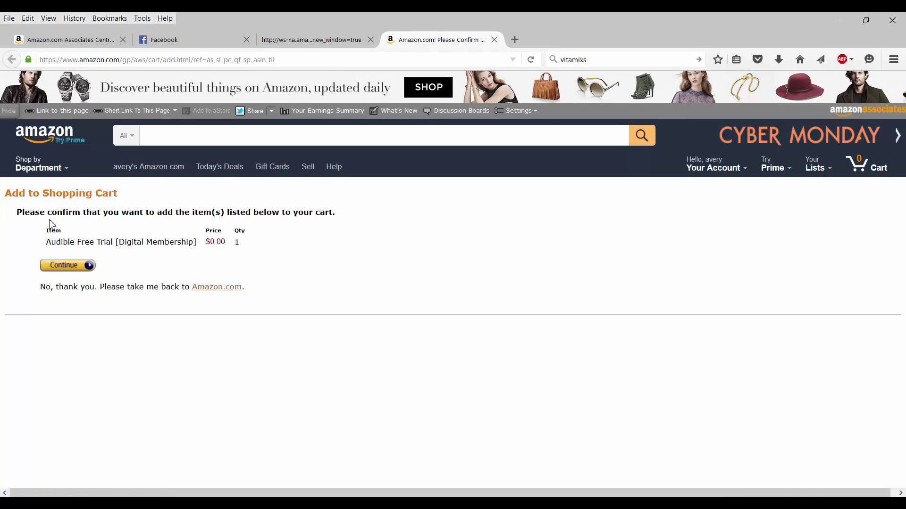
mouse_move(115, 268)
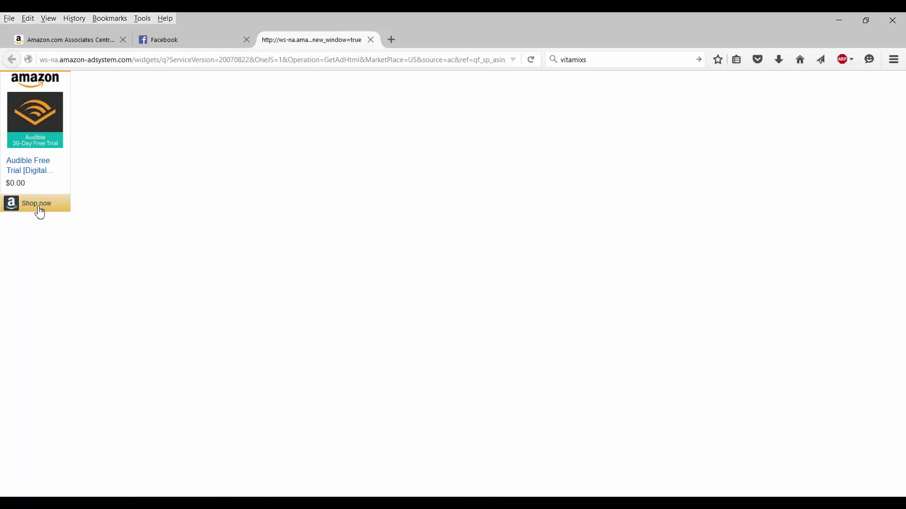
mouse_move(45, 213)
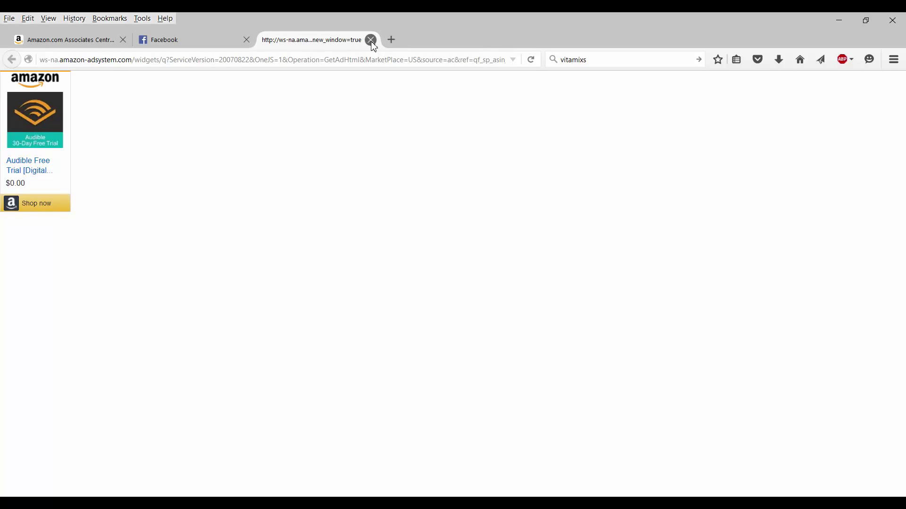
Step: Close the ad widget tab and return to Associates Central's product search box
click(371, 40)
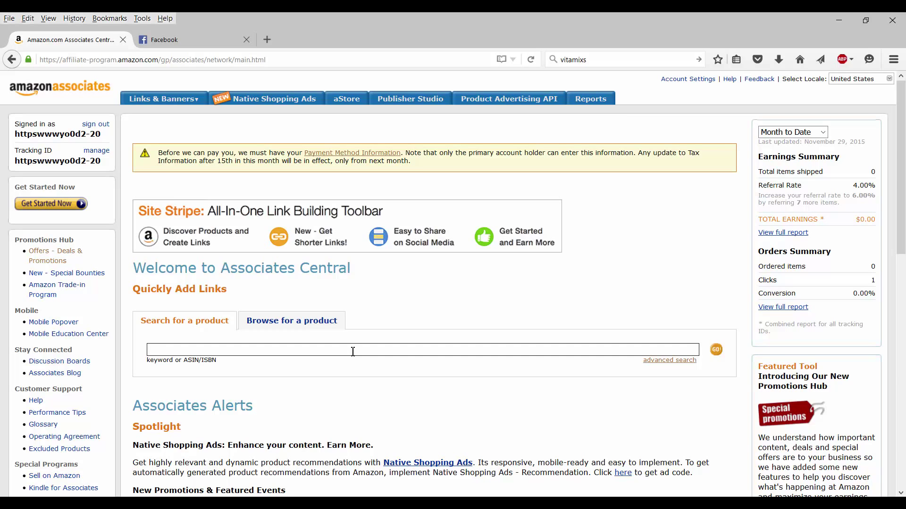
click(346, 350)
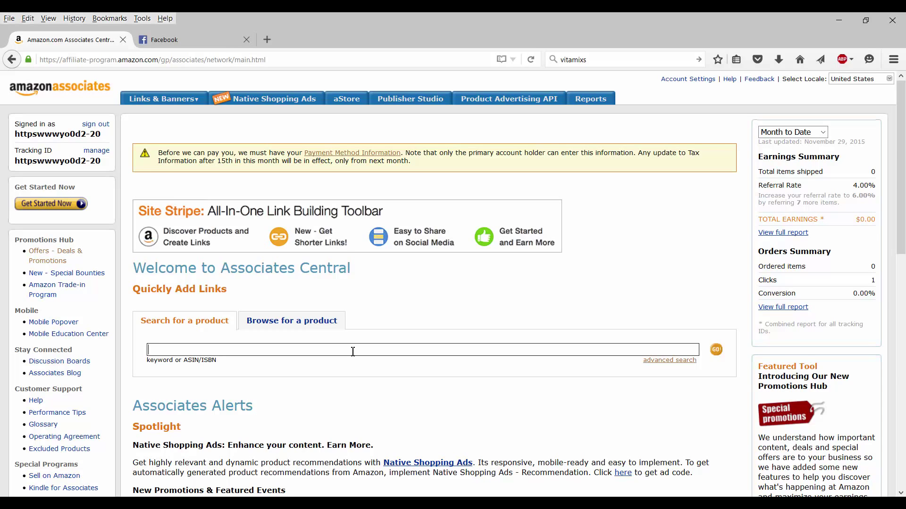
click(352, 349)
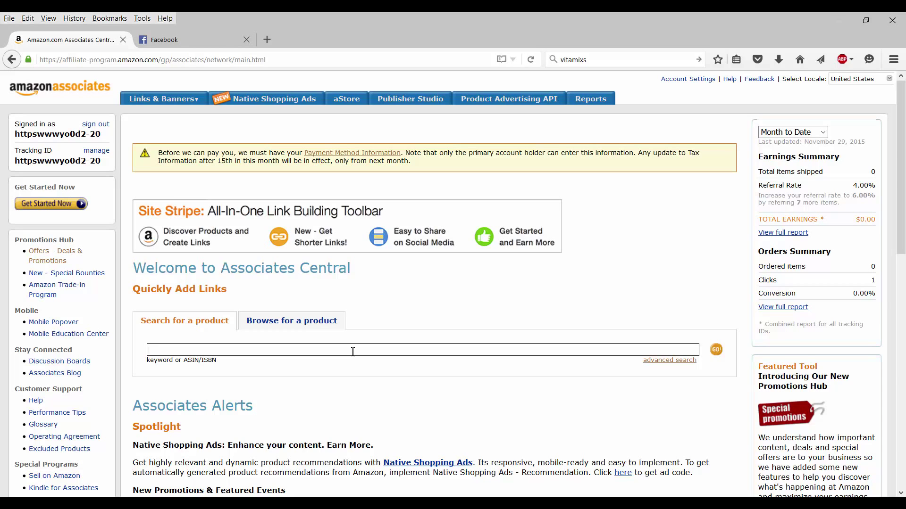